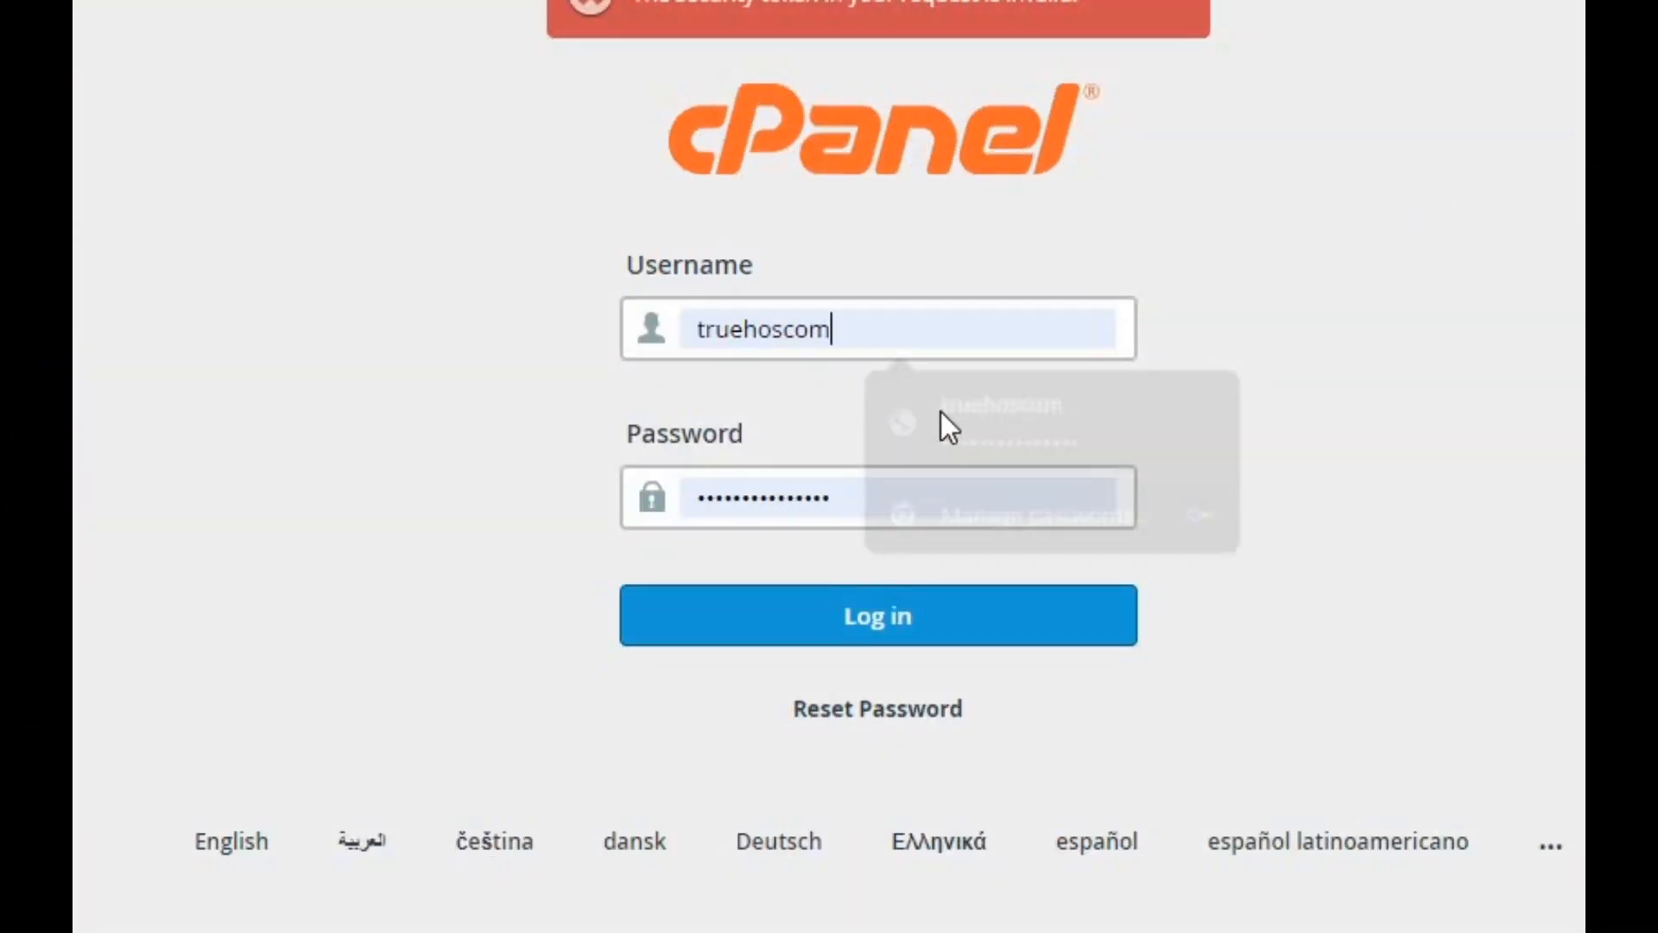
Step: Sign in to cPanel and launch the MultiPHP INI Editor from the Software section
click(876, 614)
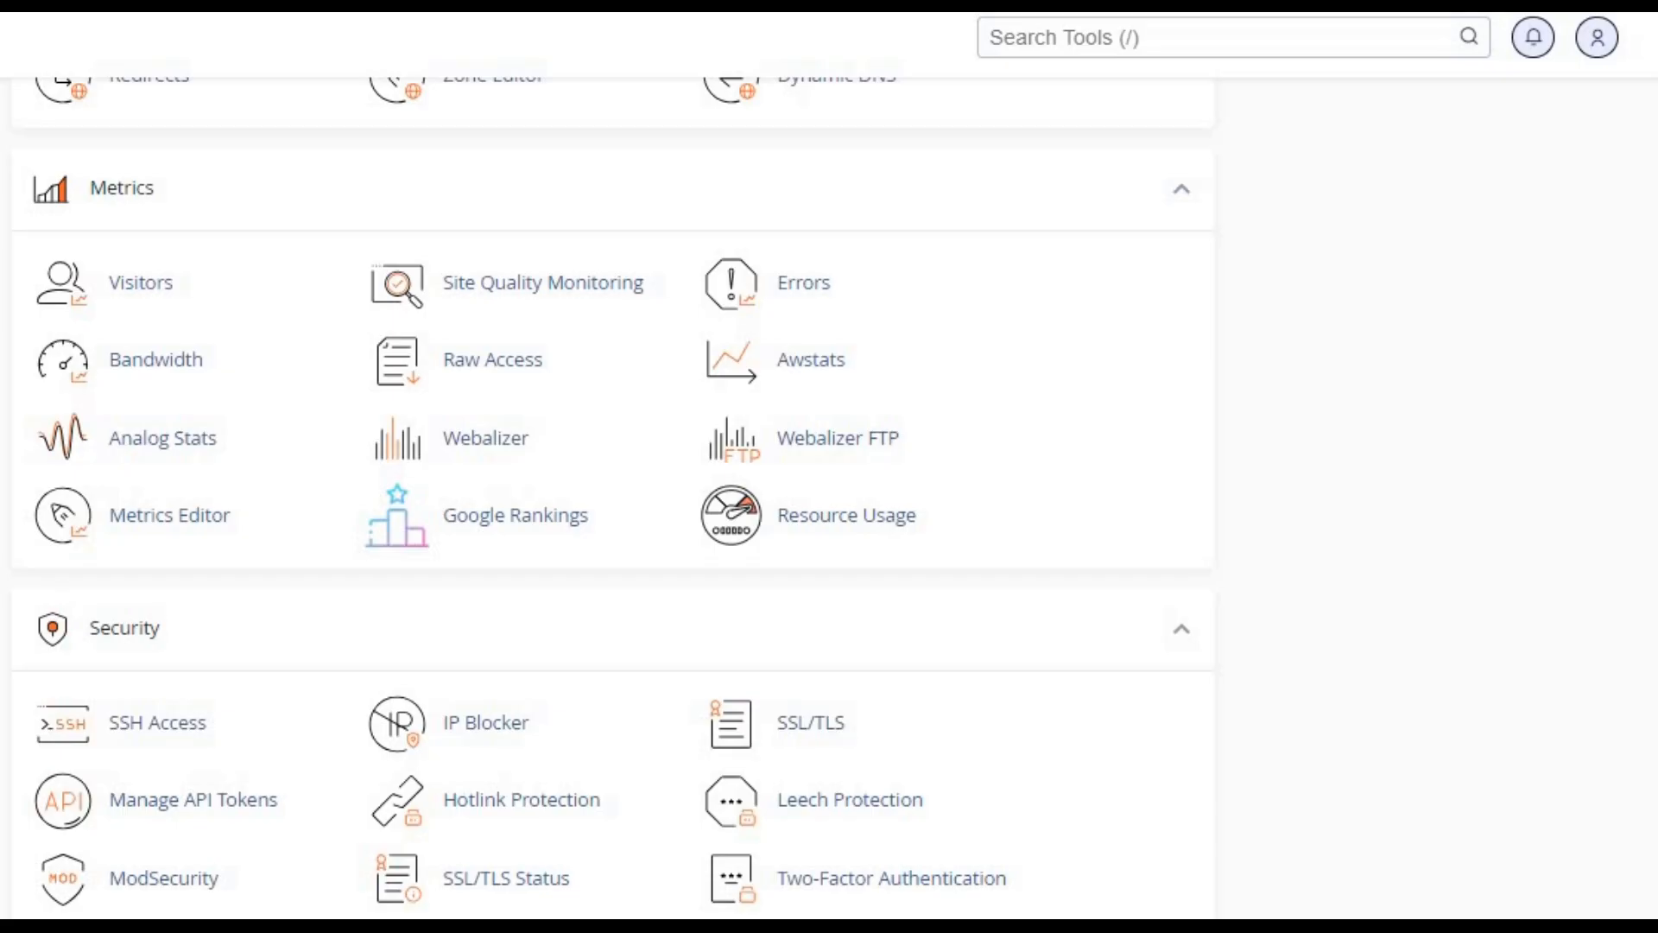
scroll(down, 3)
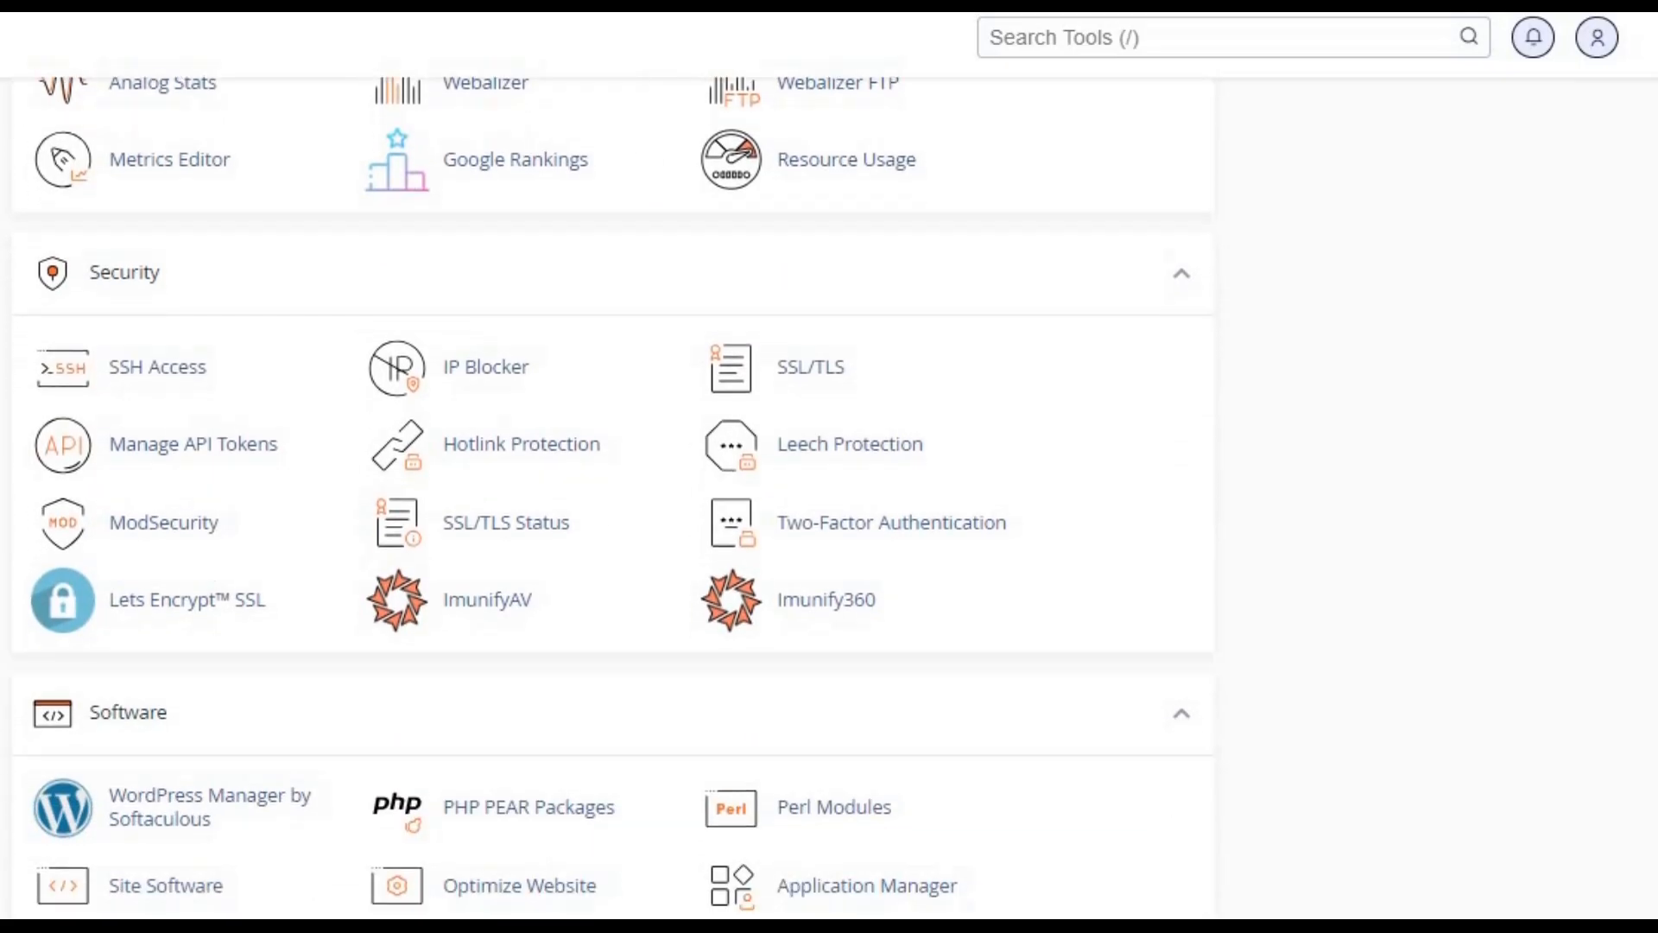
scroll(down, 3)
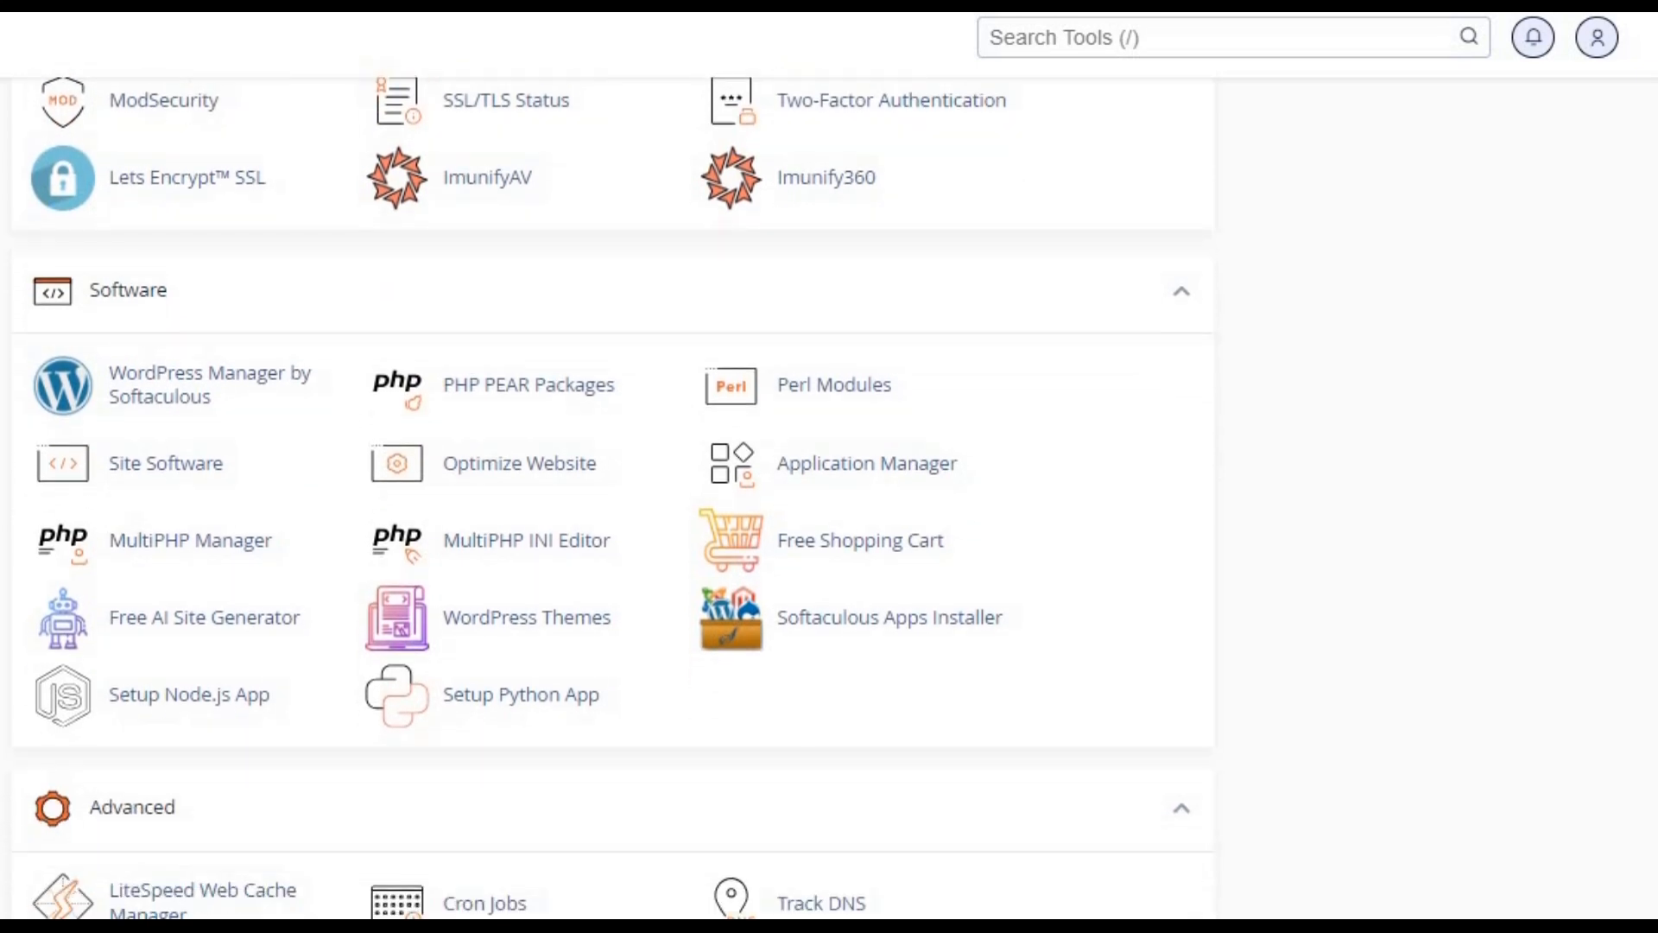
scroll(down, 3)
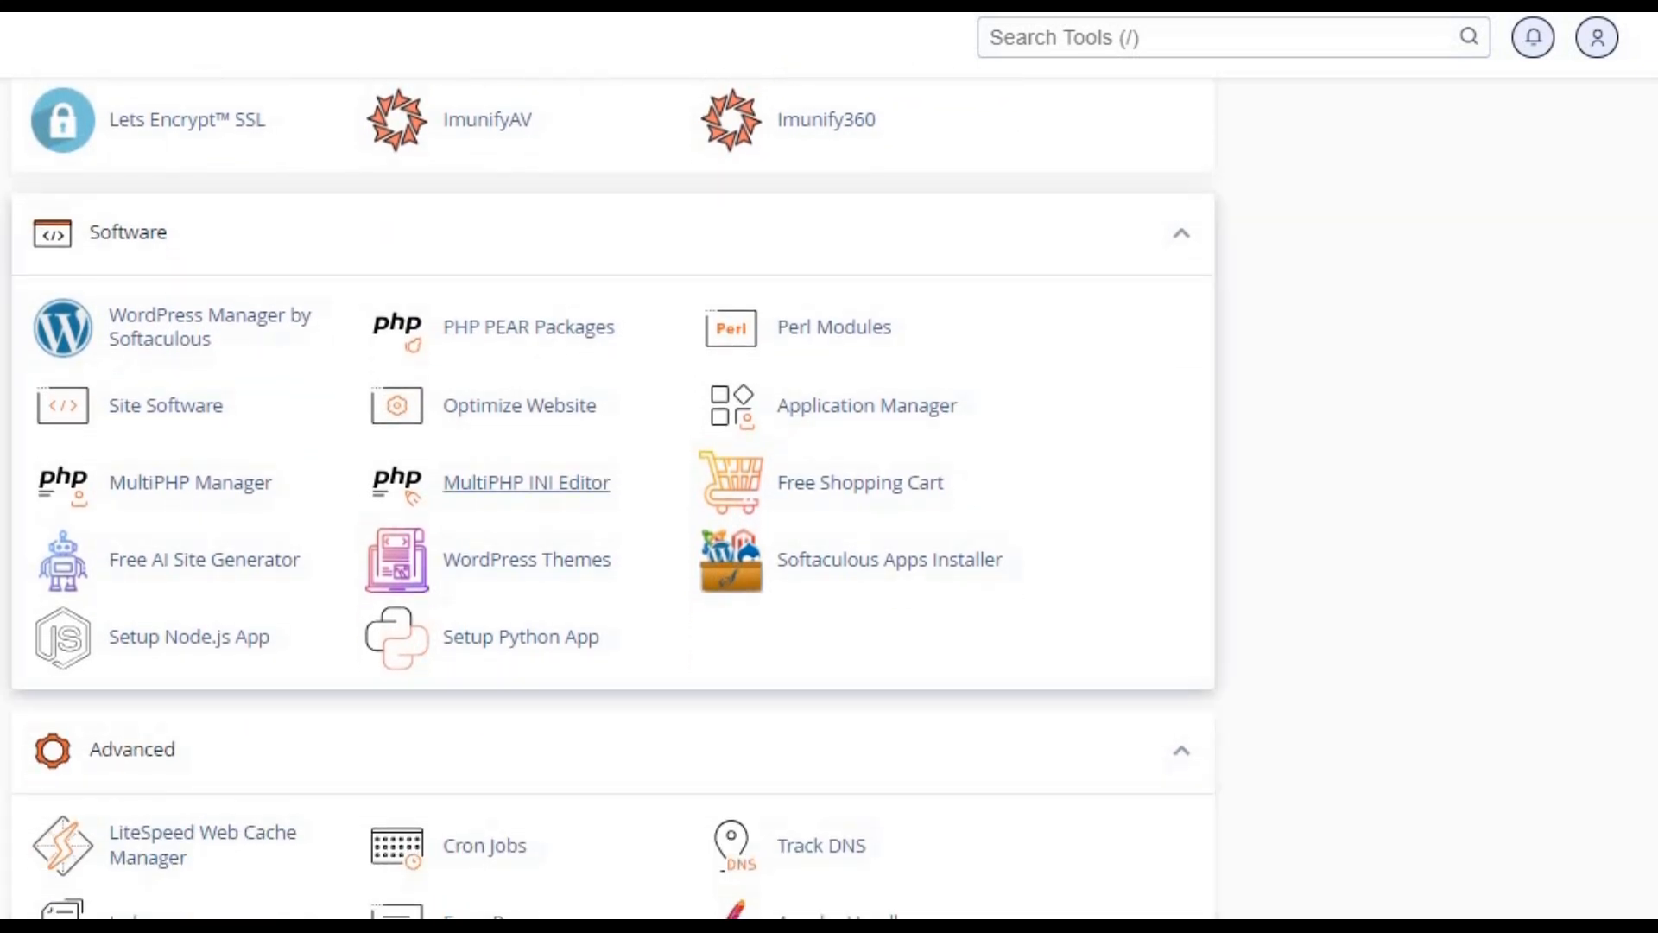
click(526, 482)
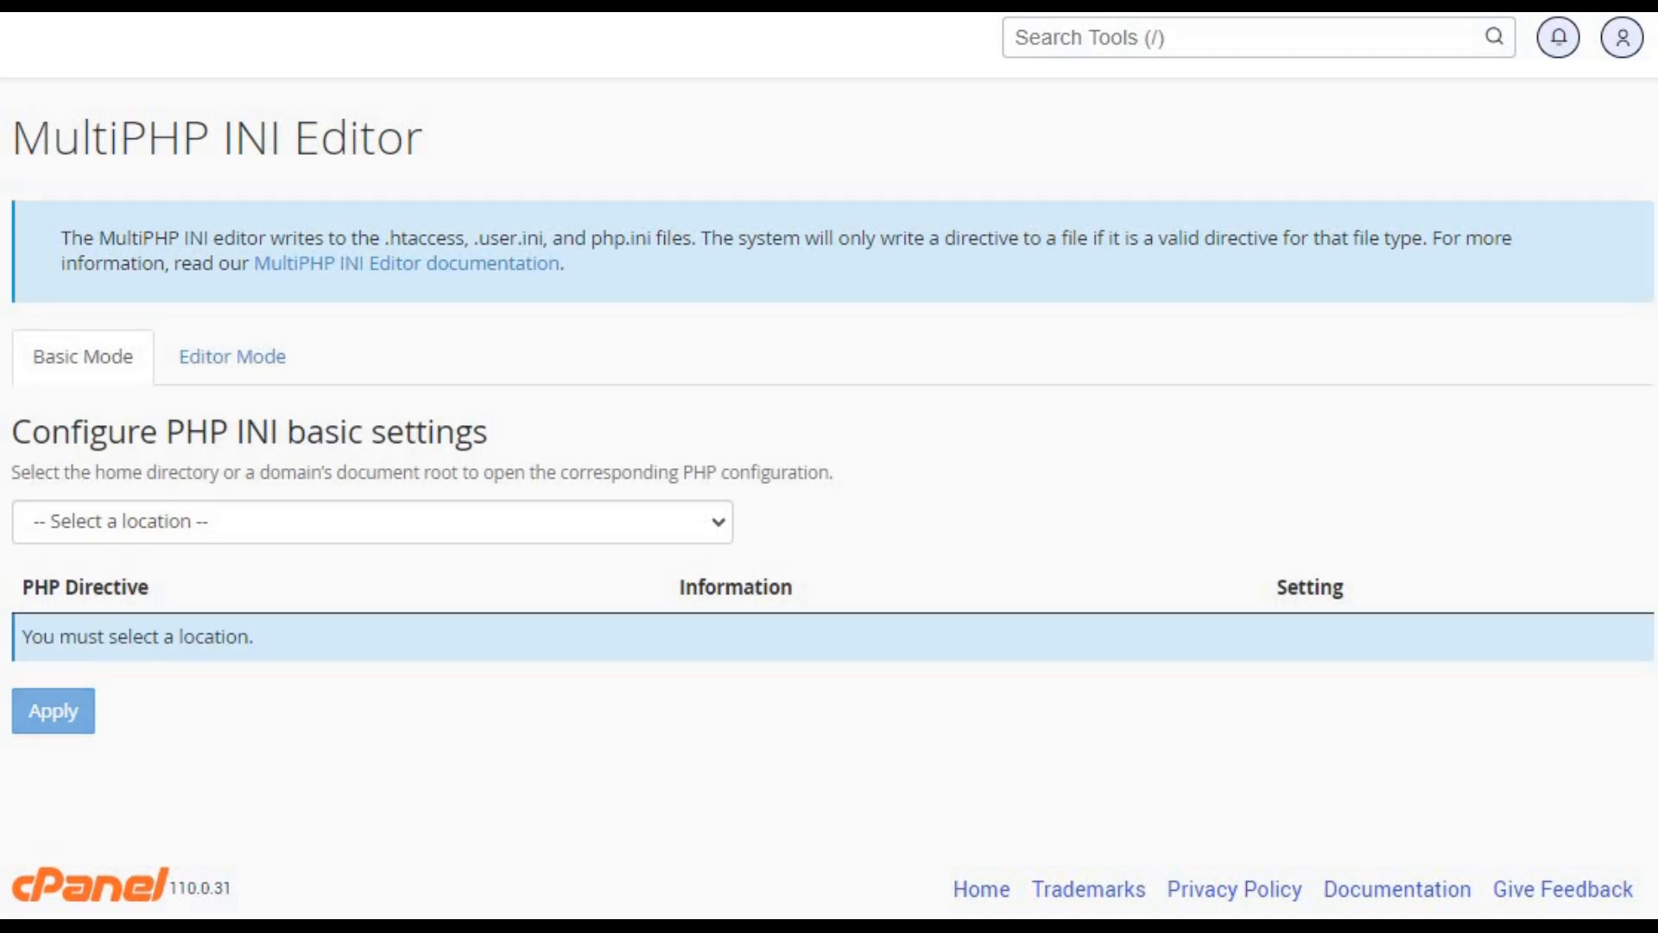
Step: Choose truehost.buzz as the location and review its PHP directives (upload_max_filesize 500M, post_max_size 256M)
click(370, 522)
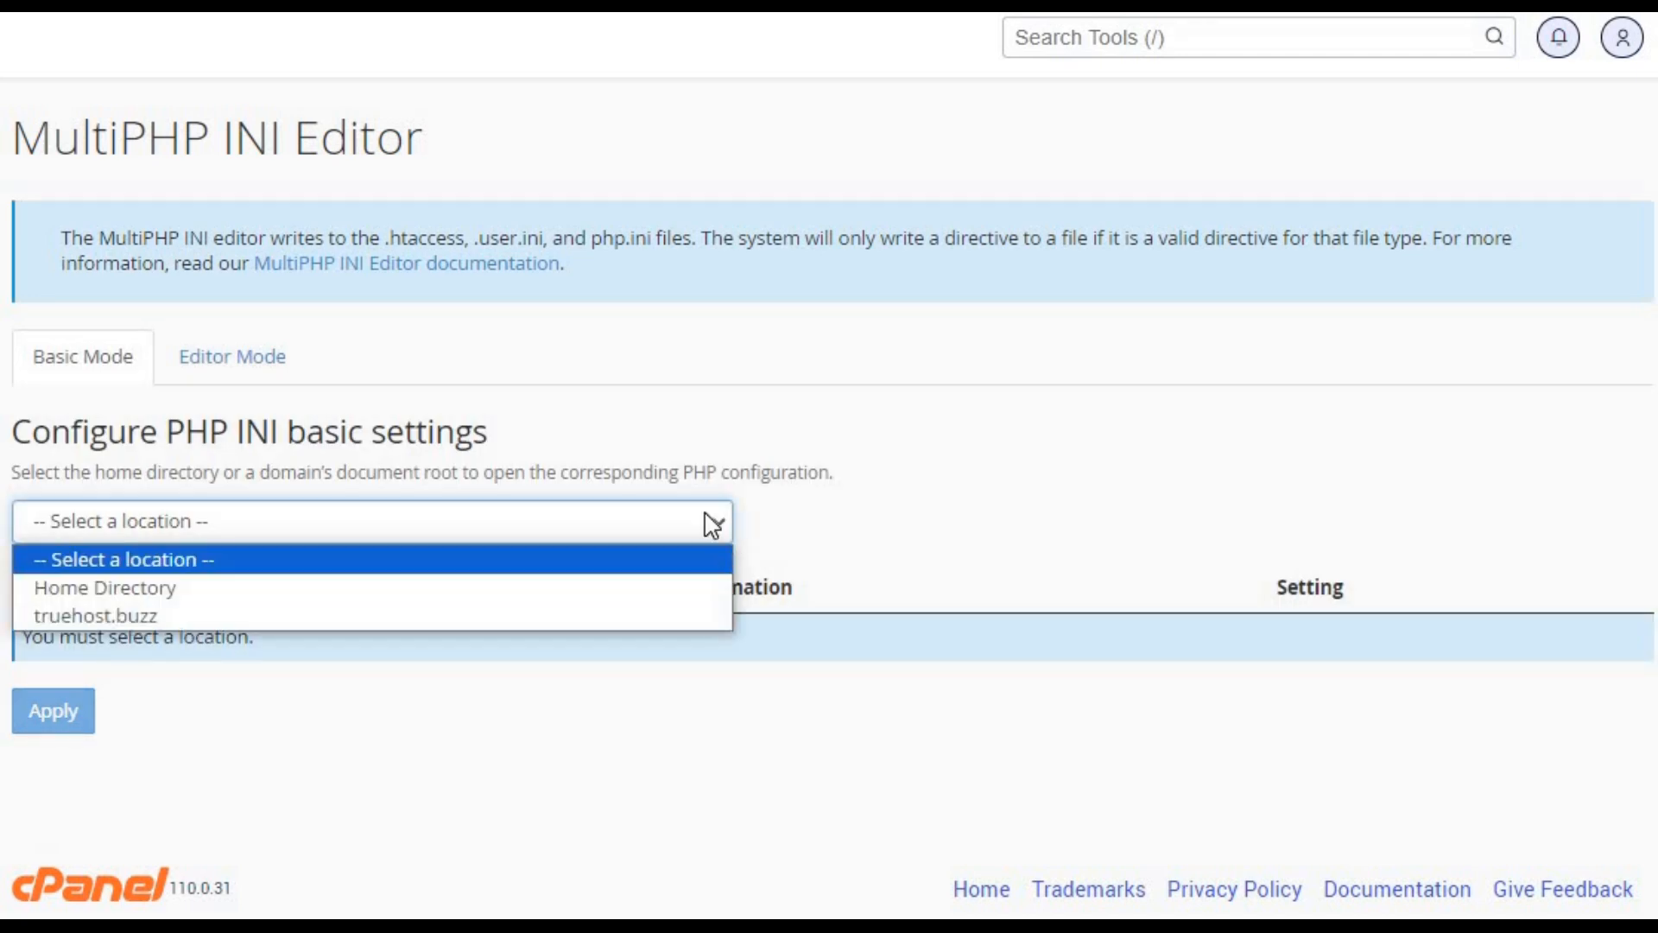
click(121, 614)
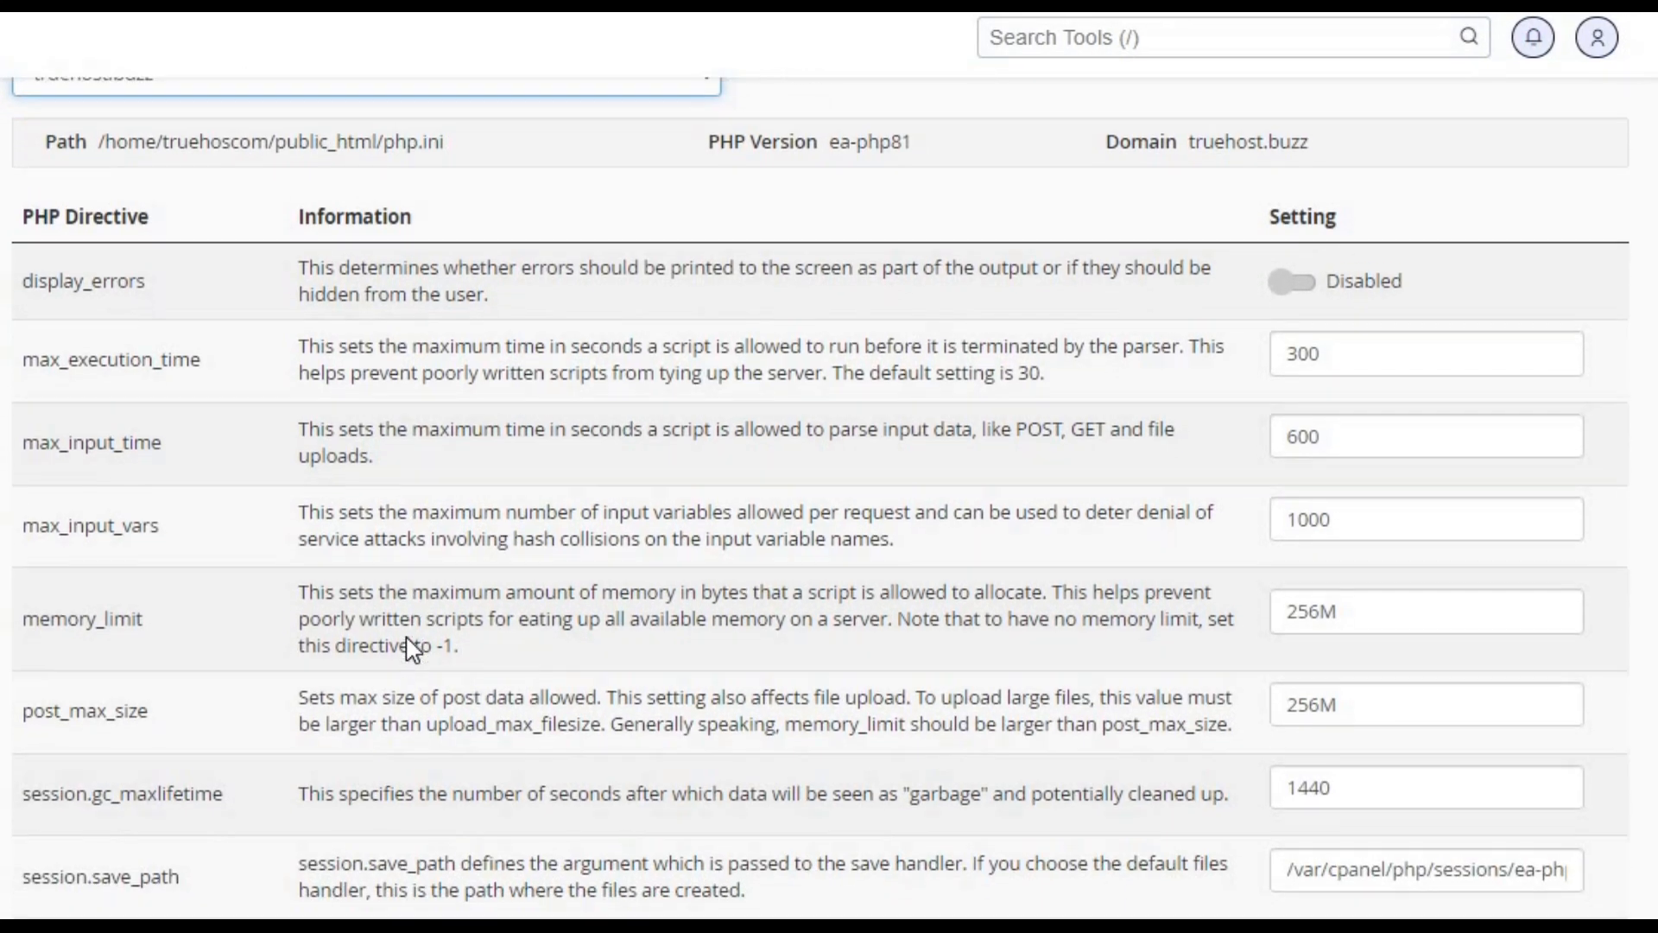
scroll(down, 3)
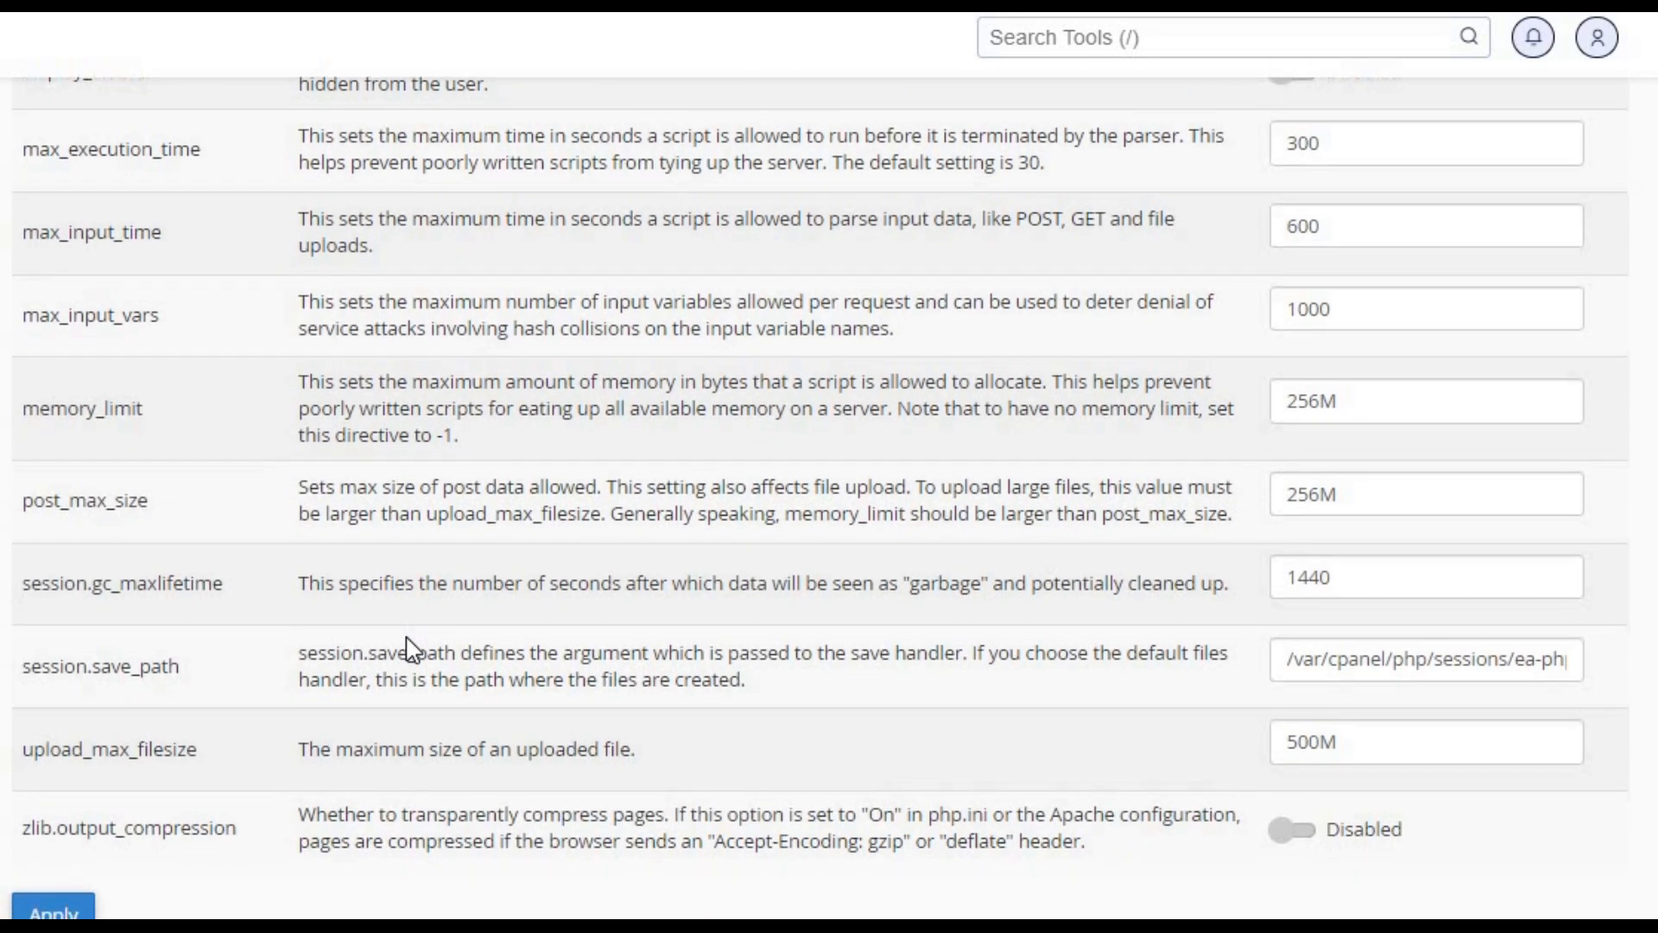
scroll(down, 3)
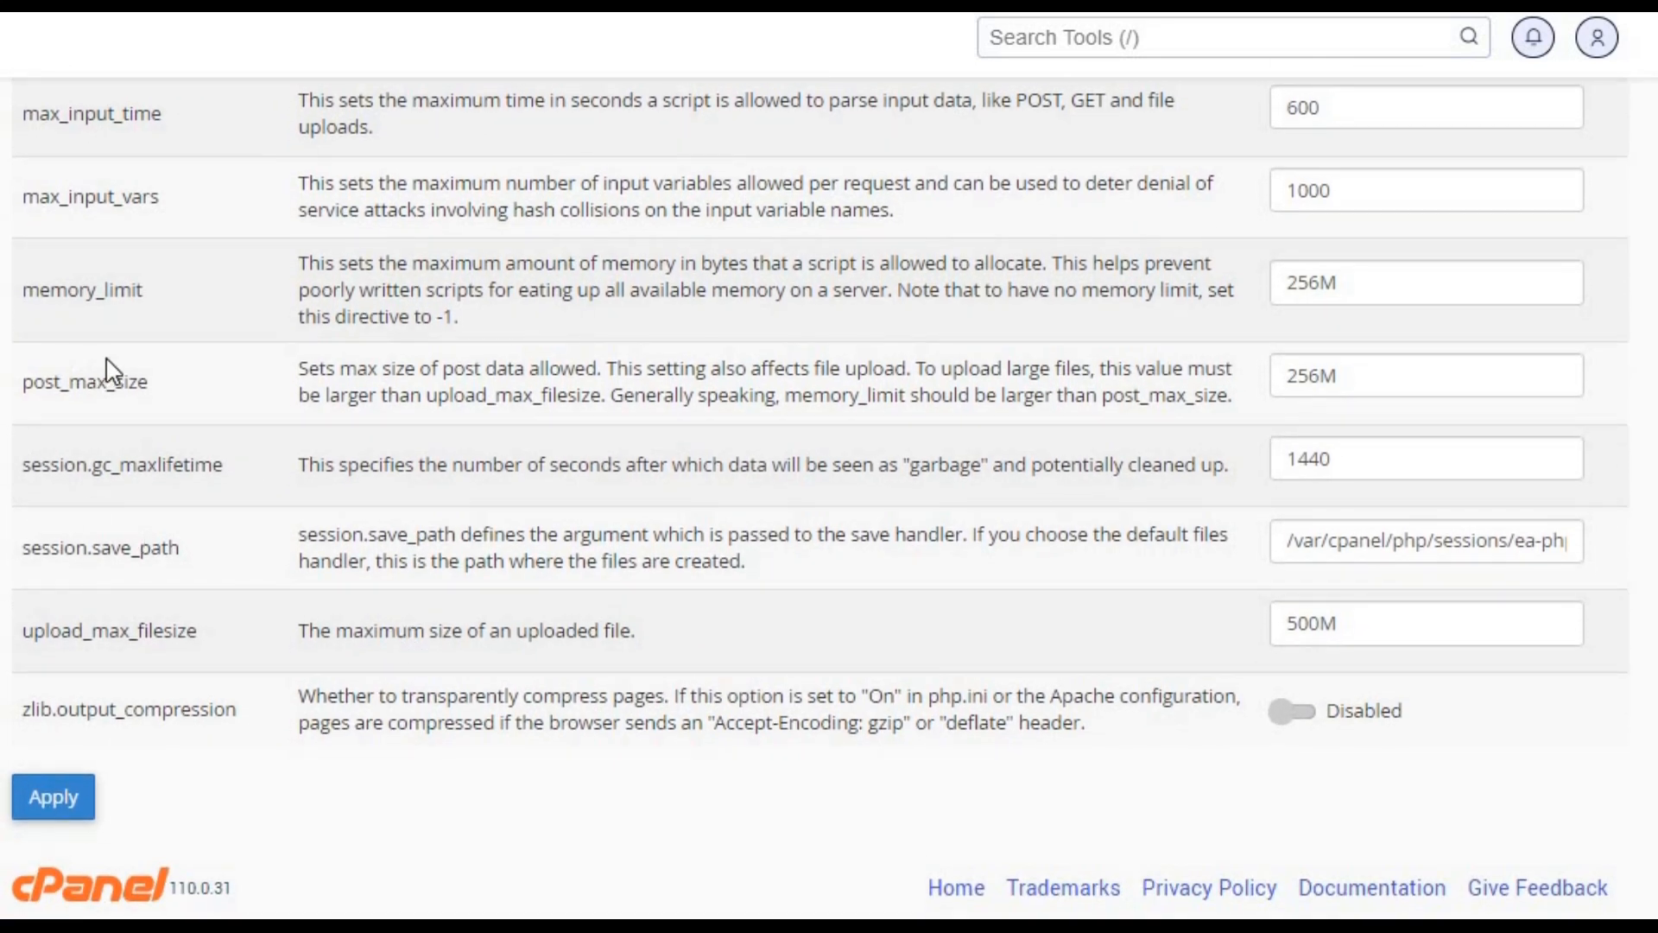
click(1424, 374)
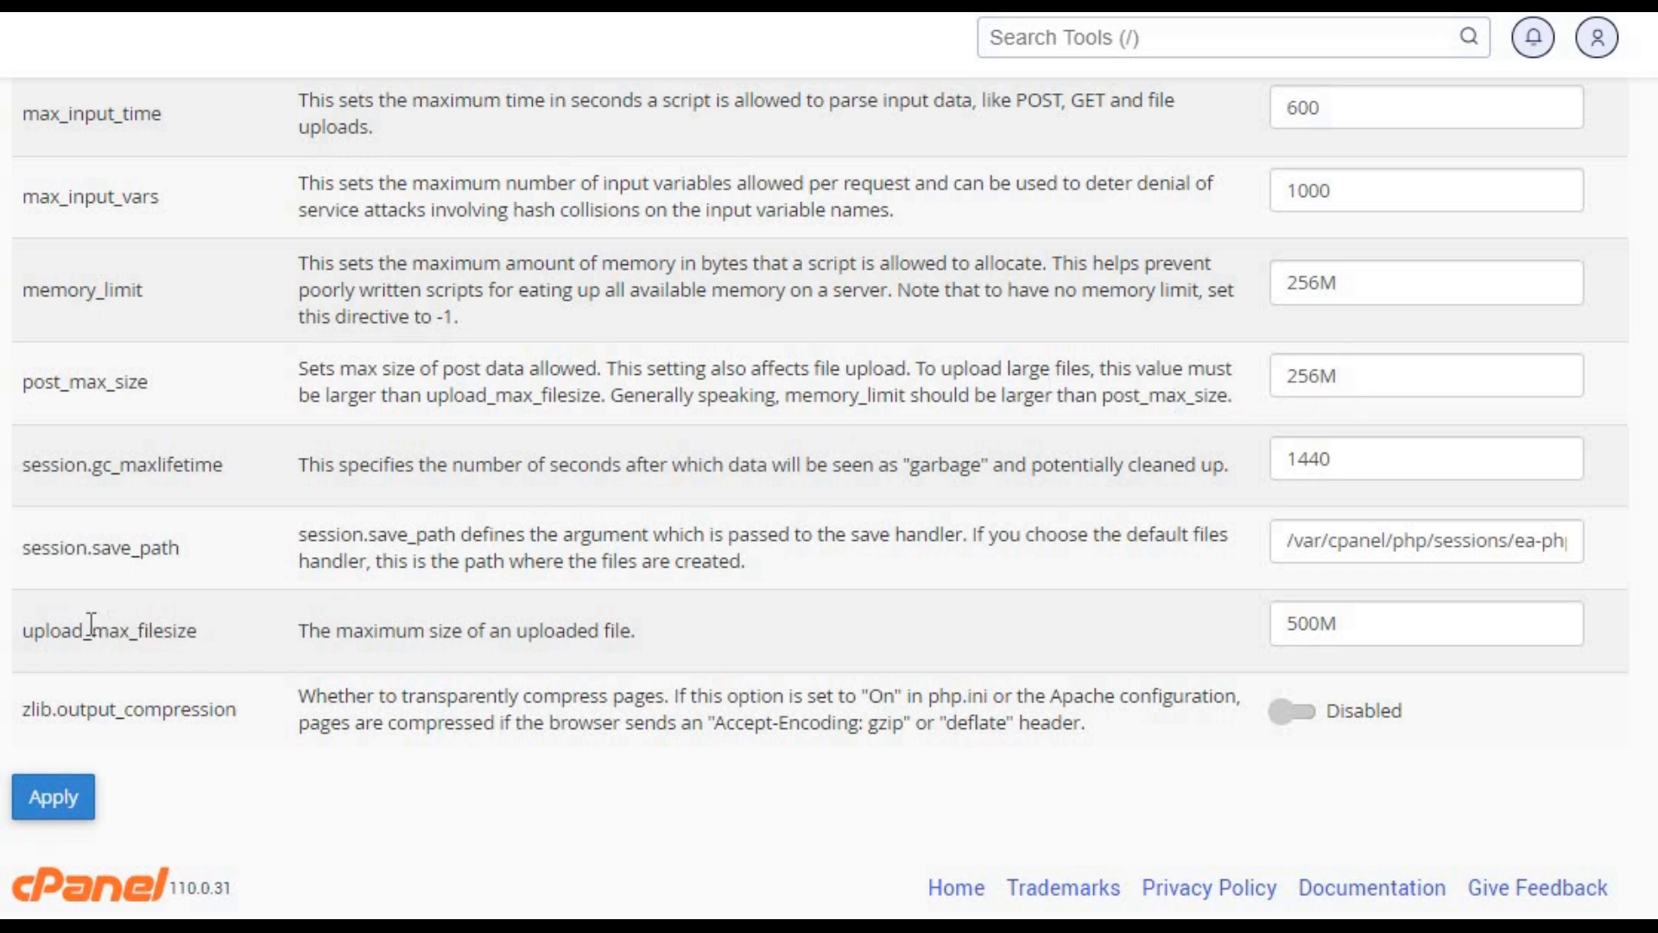
mouse_move(820, 639)
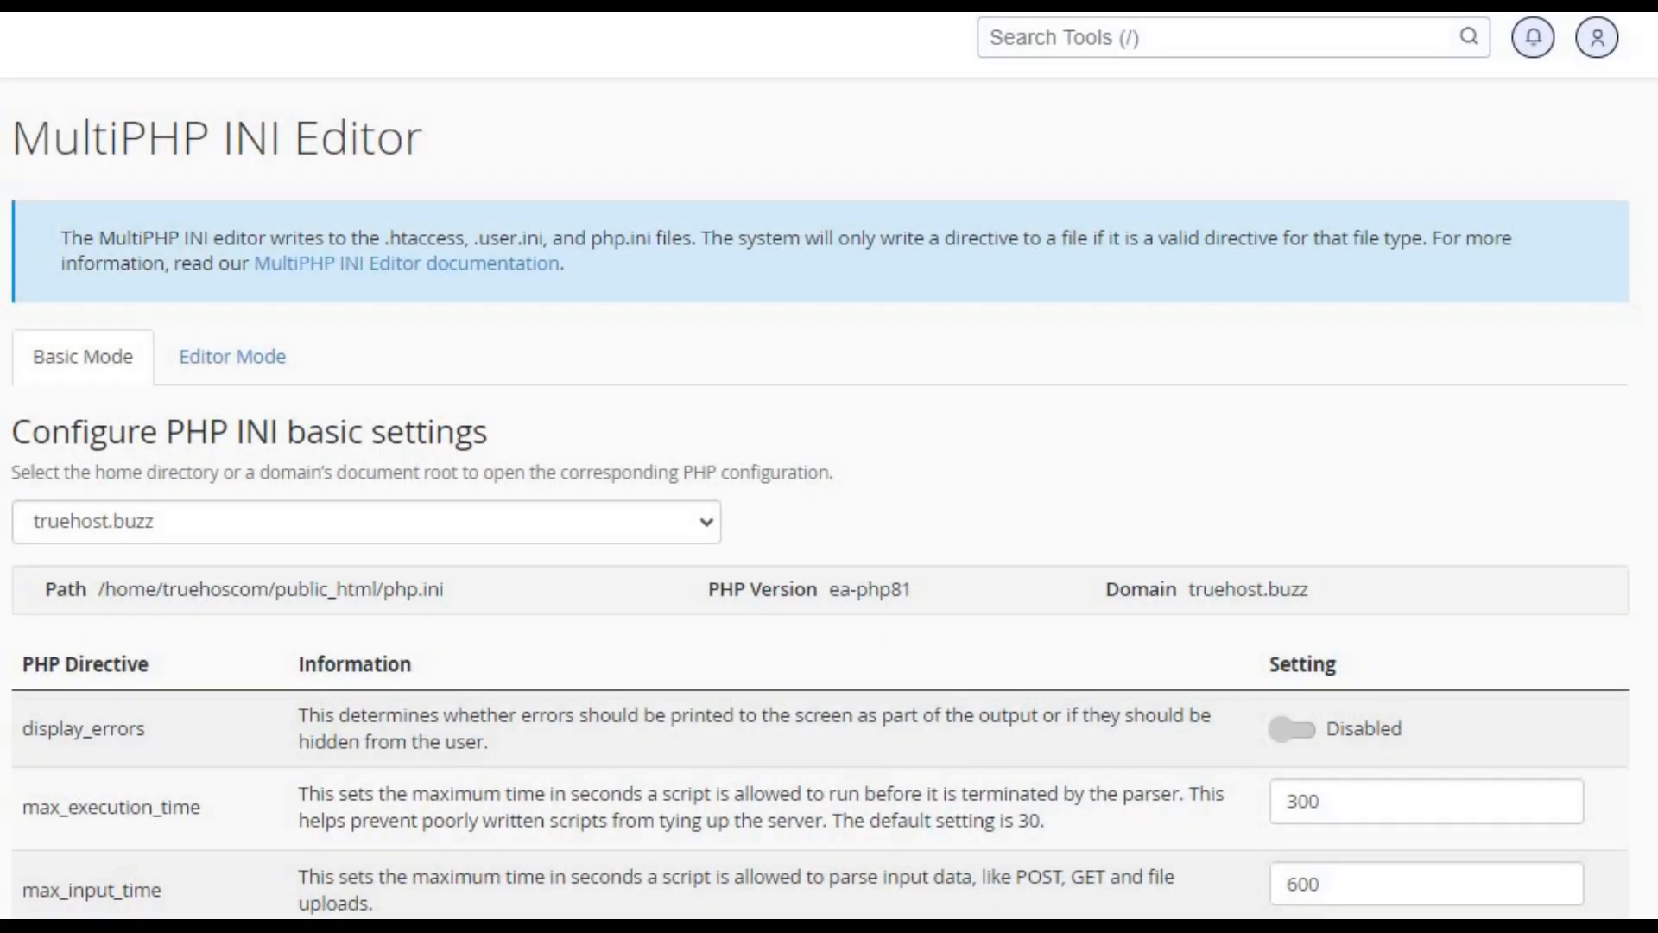
Step: Change post_max_size from 256M to 500M for truehost.buzz and apply the settings
scroll(down, 3)
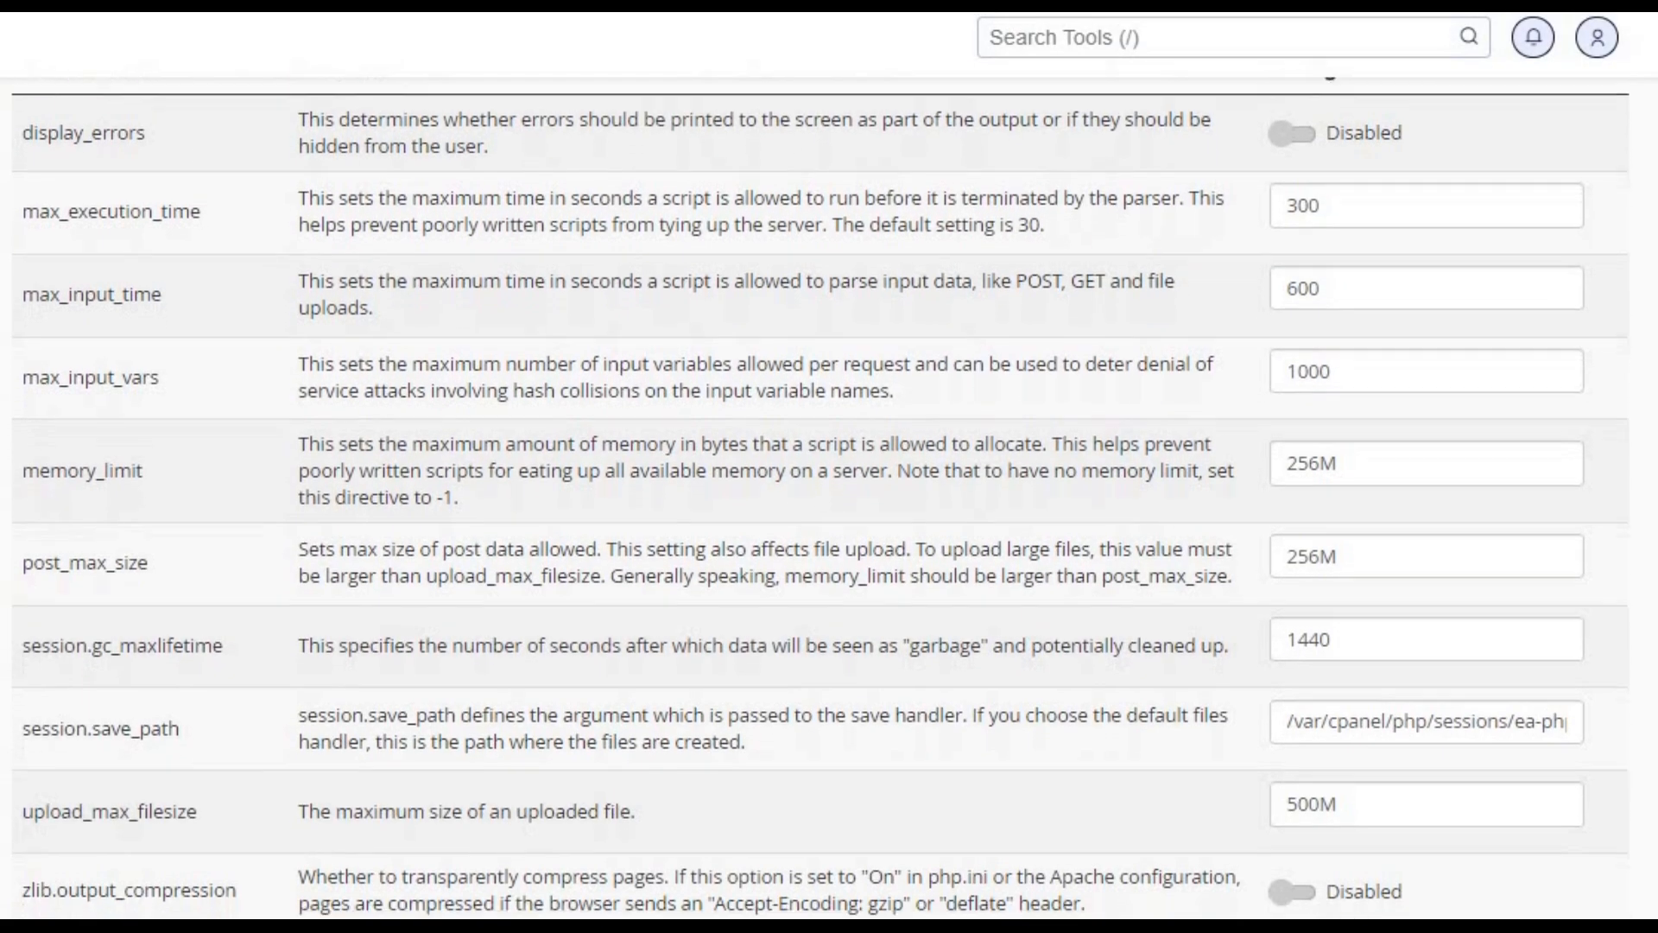
scroll(down, 3)
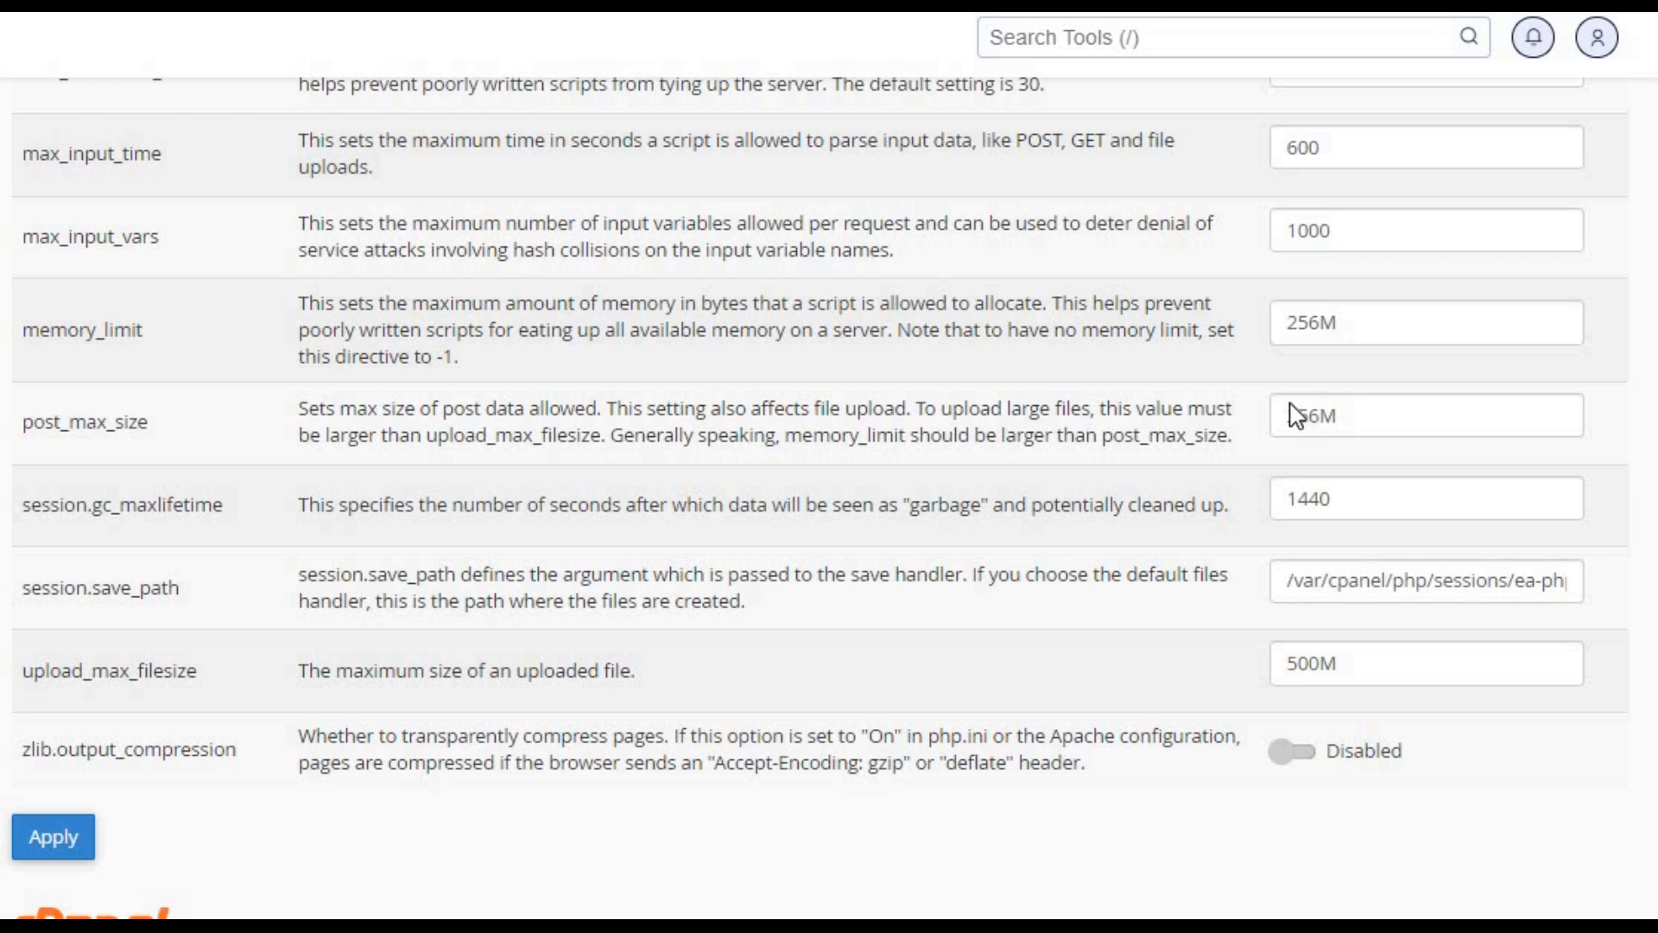
text(500M)
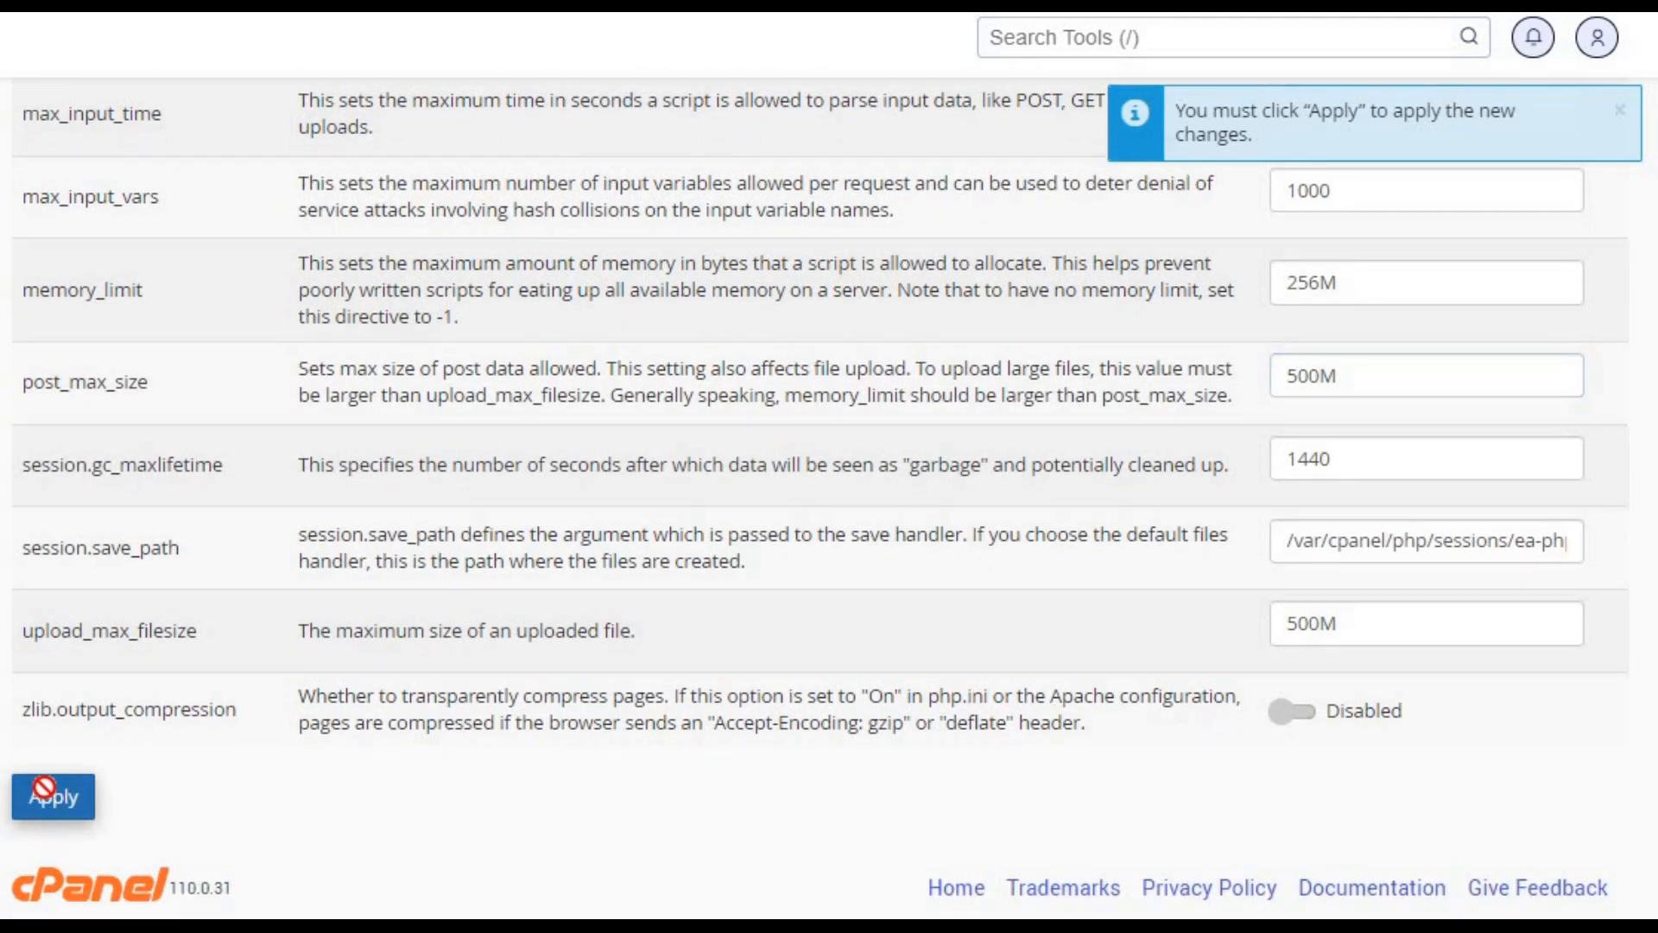
click(52, 796)
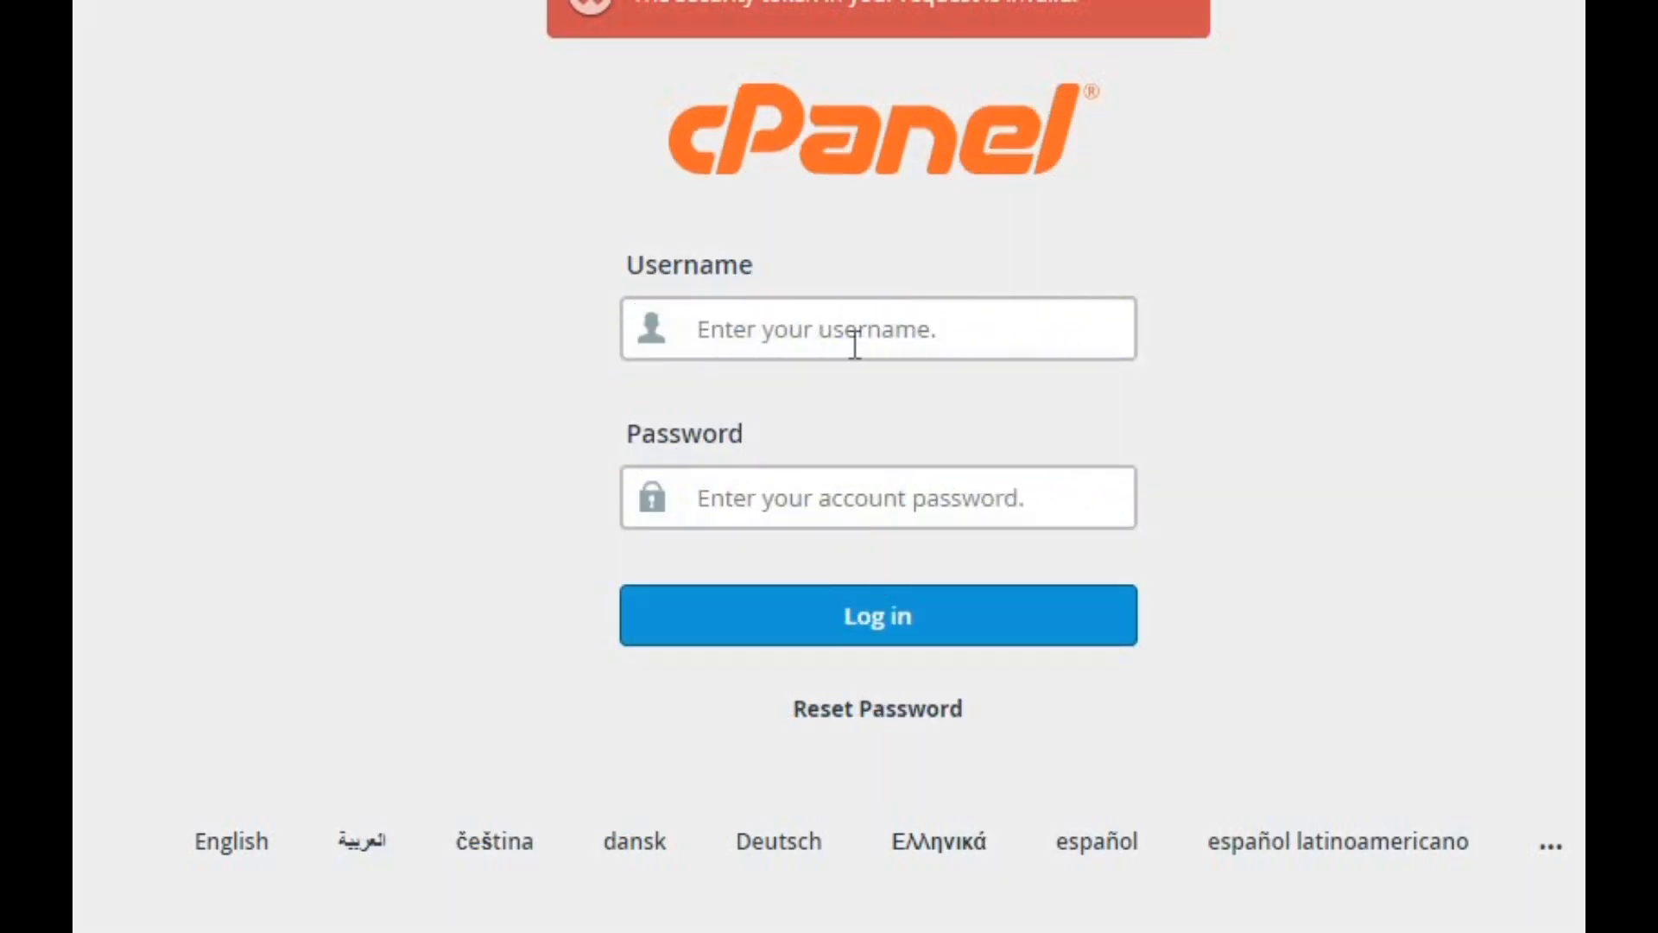
Step: Sign back in, show hidden dotfiles in public_html and open .htaccess in the editor
click(876, 614)
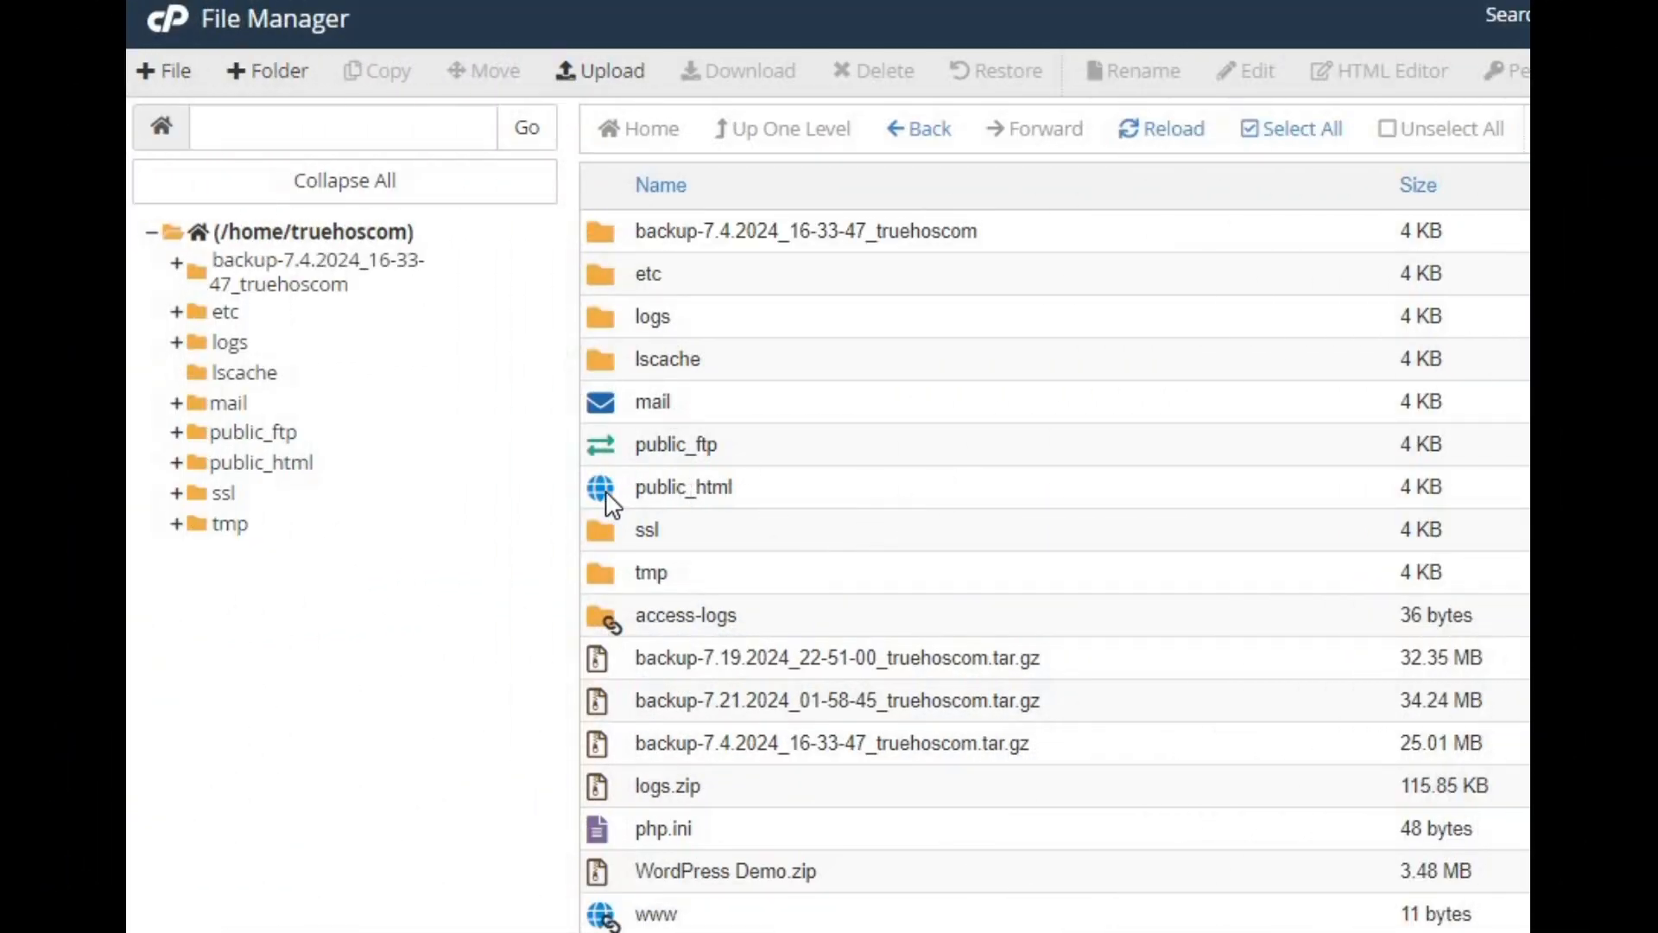
double_click(683, 486)
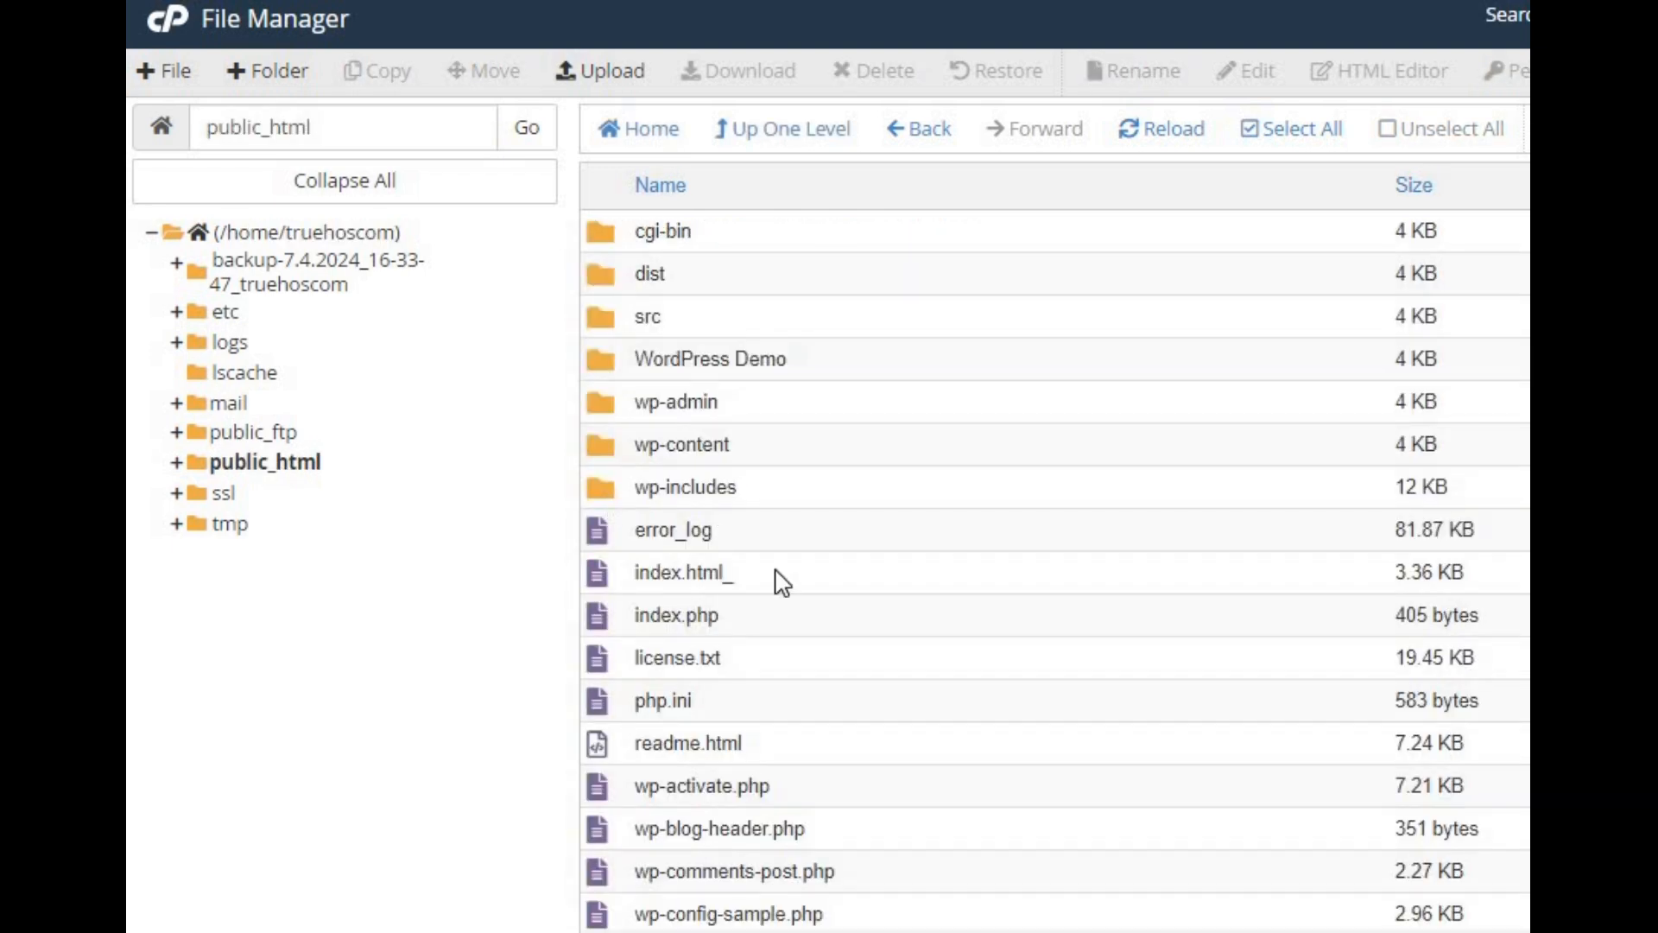
scroll(down, 3)
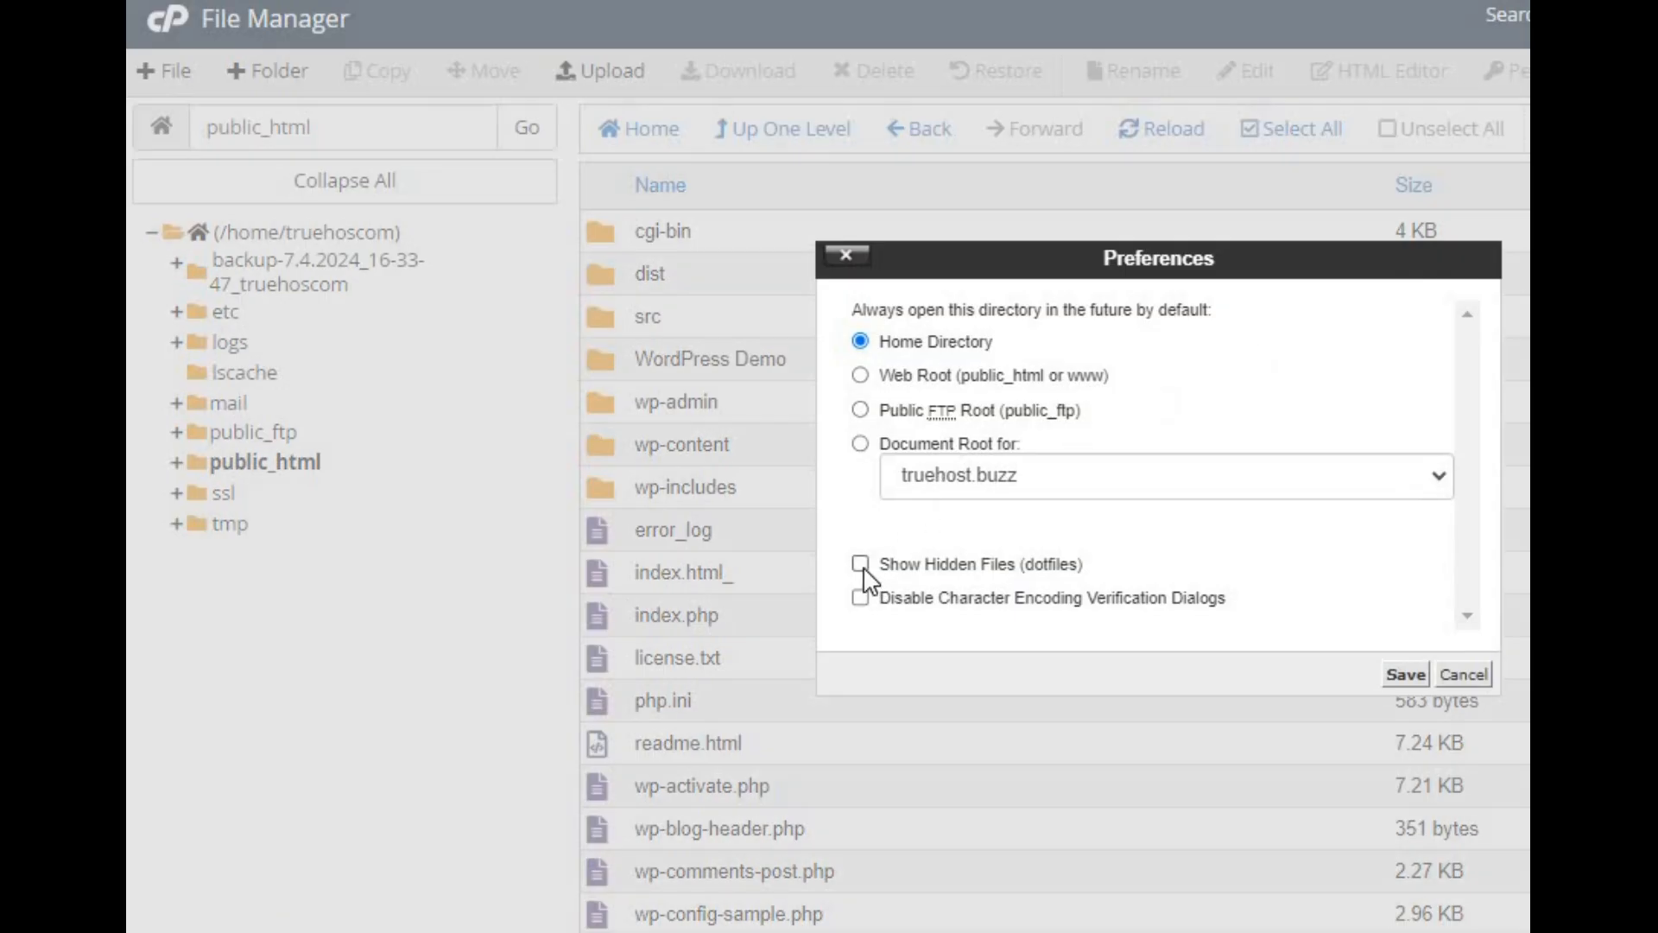
click(1403, 673)
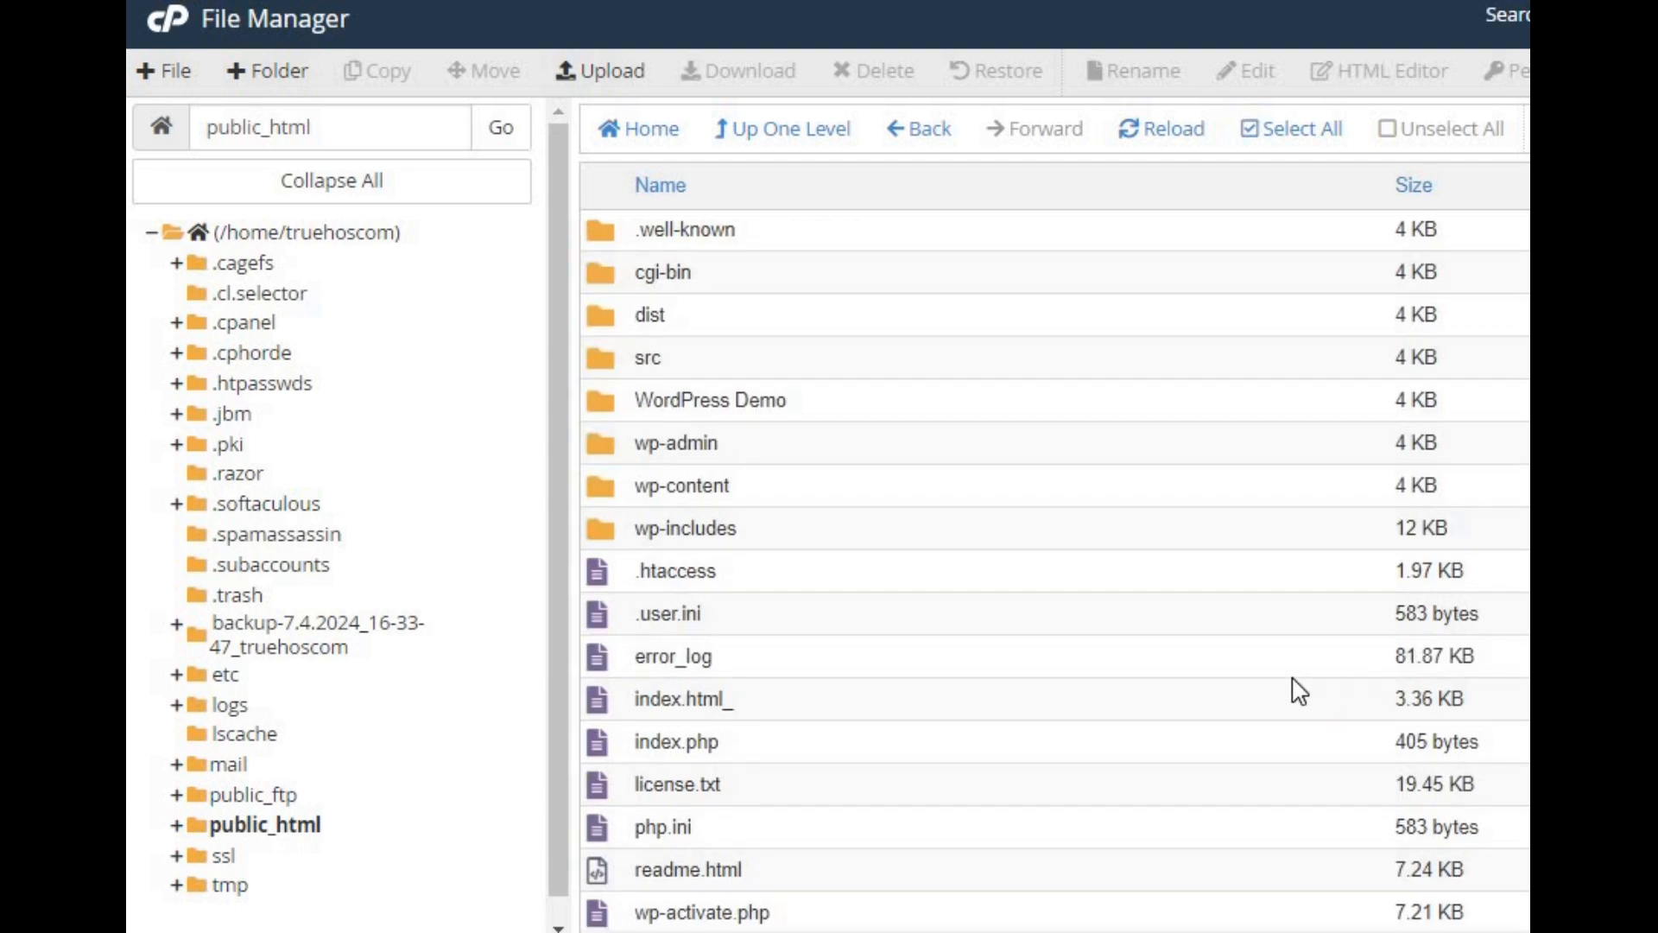
right_click(674, 270)
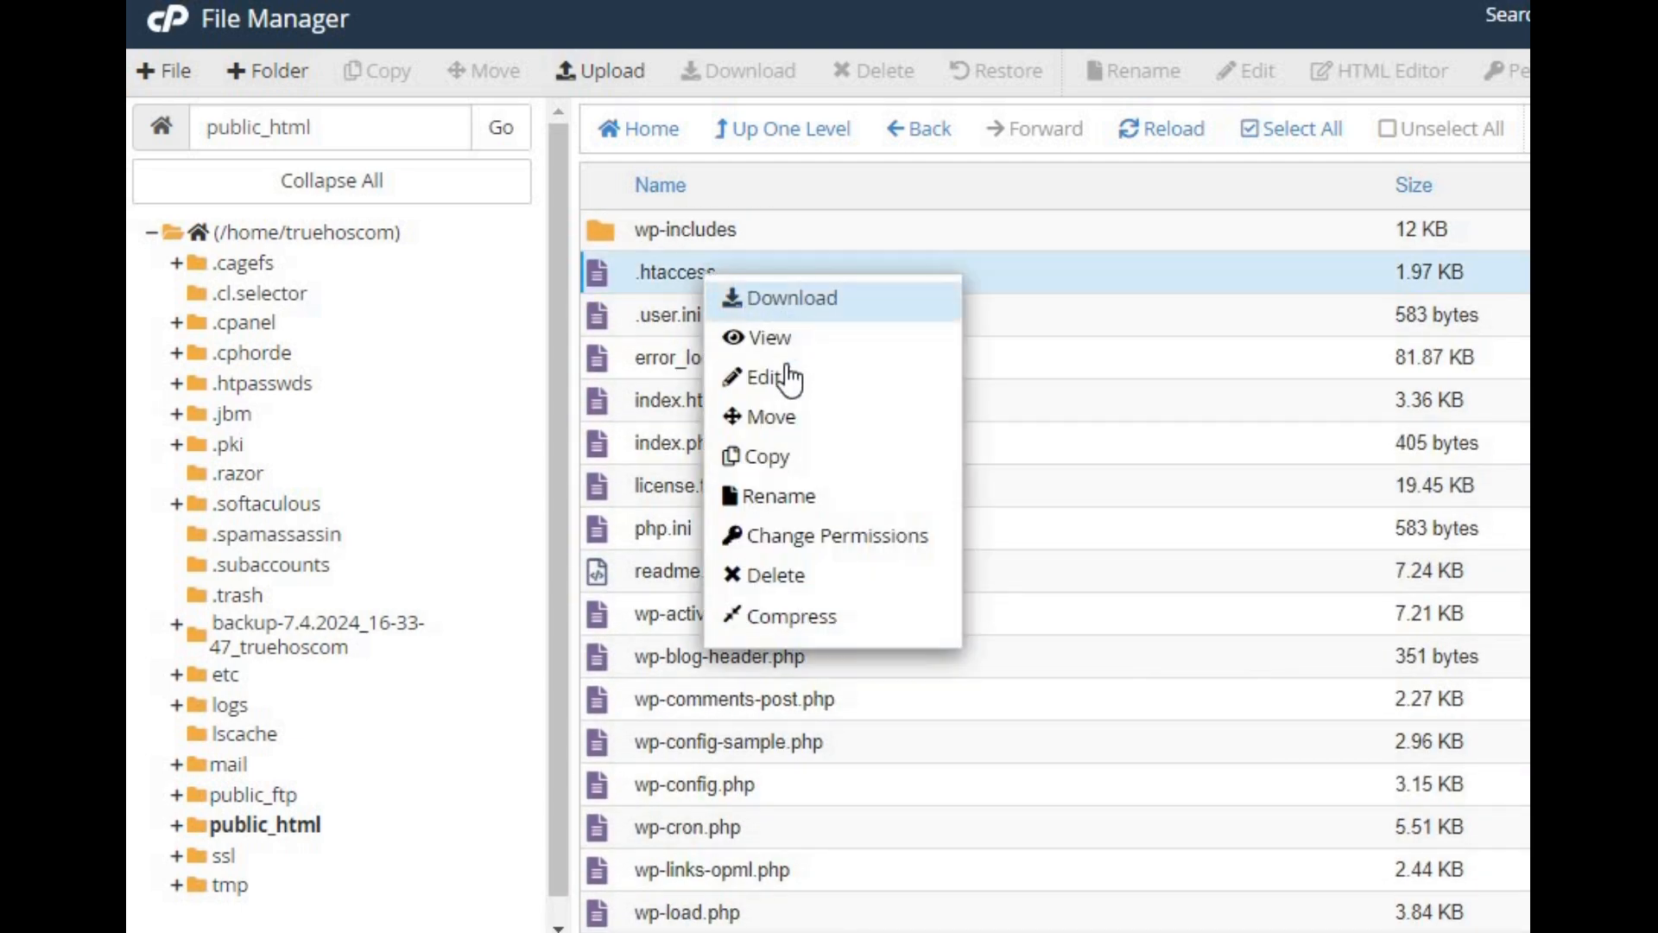
click(766, 378)
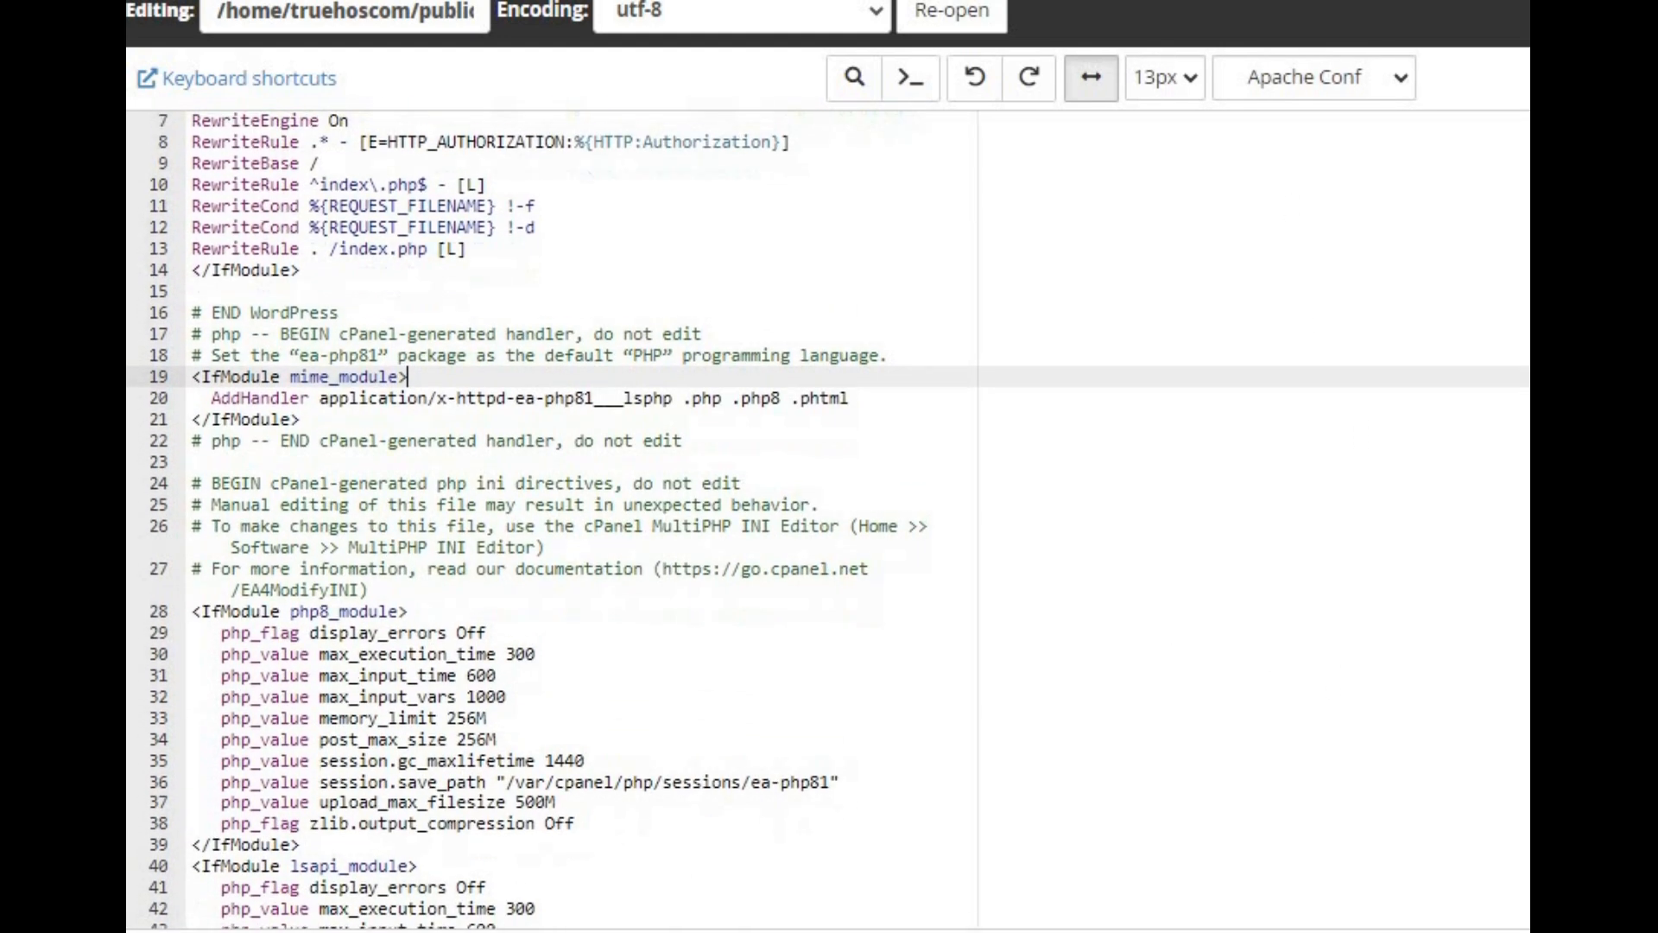
Step: Change post_max_size 256M to 500M on line 34 of .htaccess and save the file
scroll(down, 3)
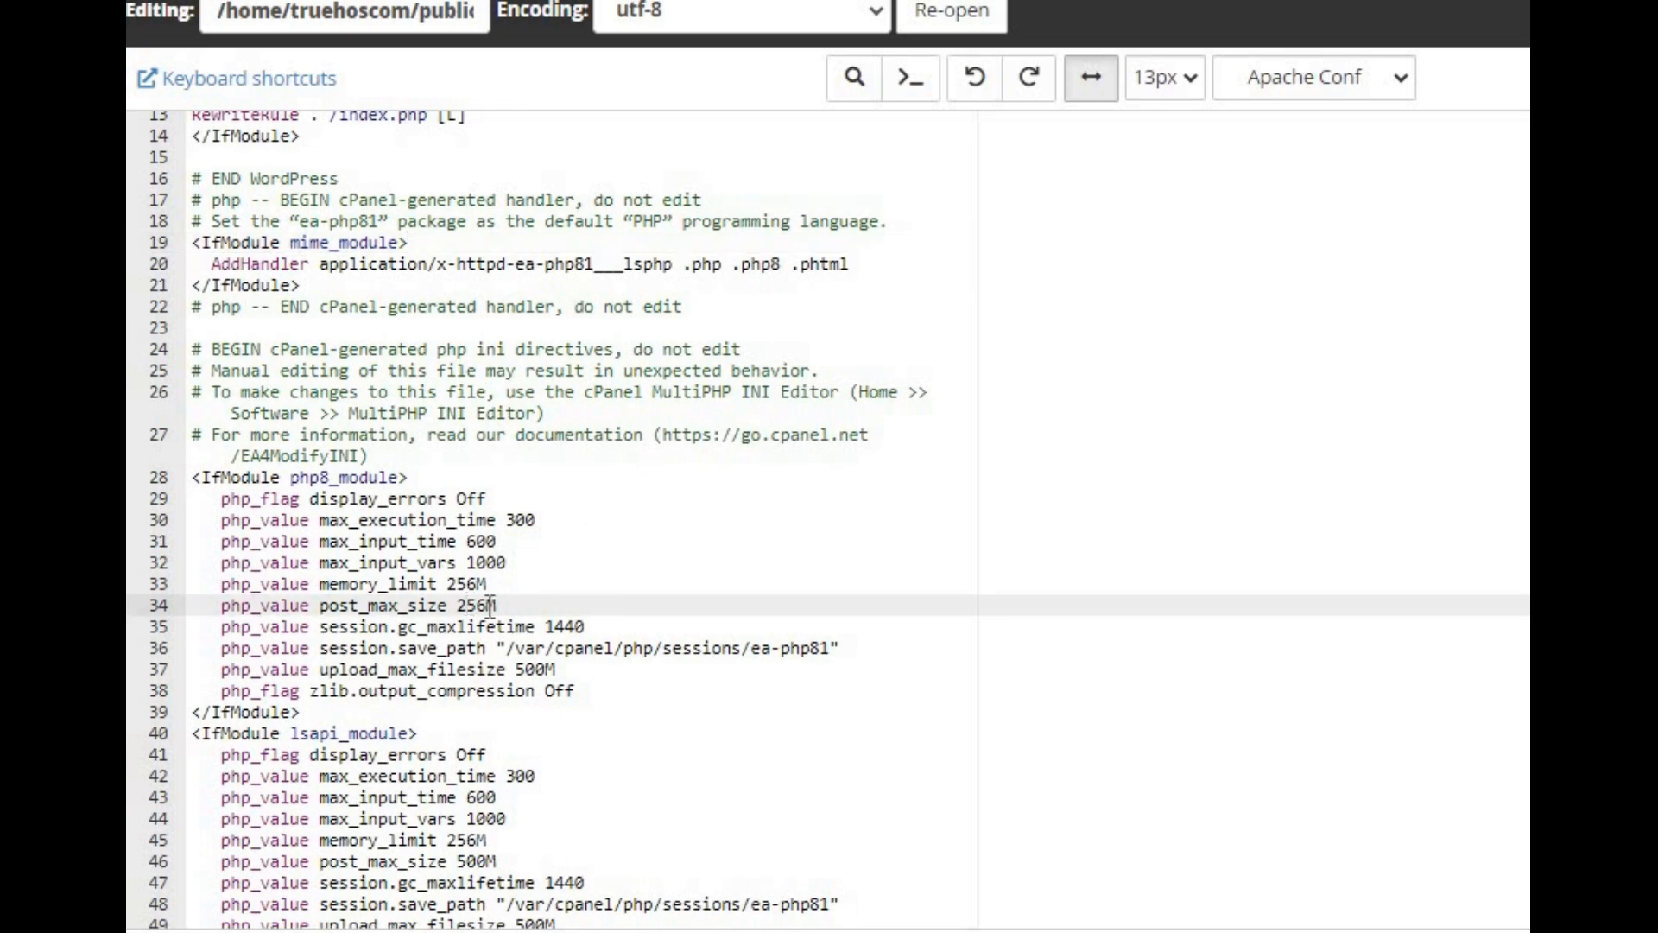
text(500)
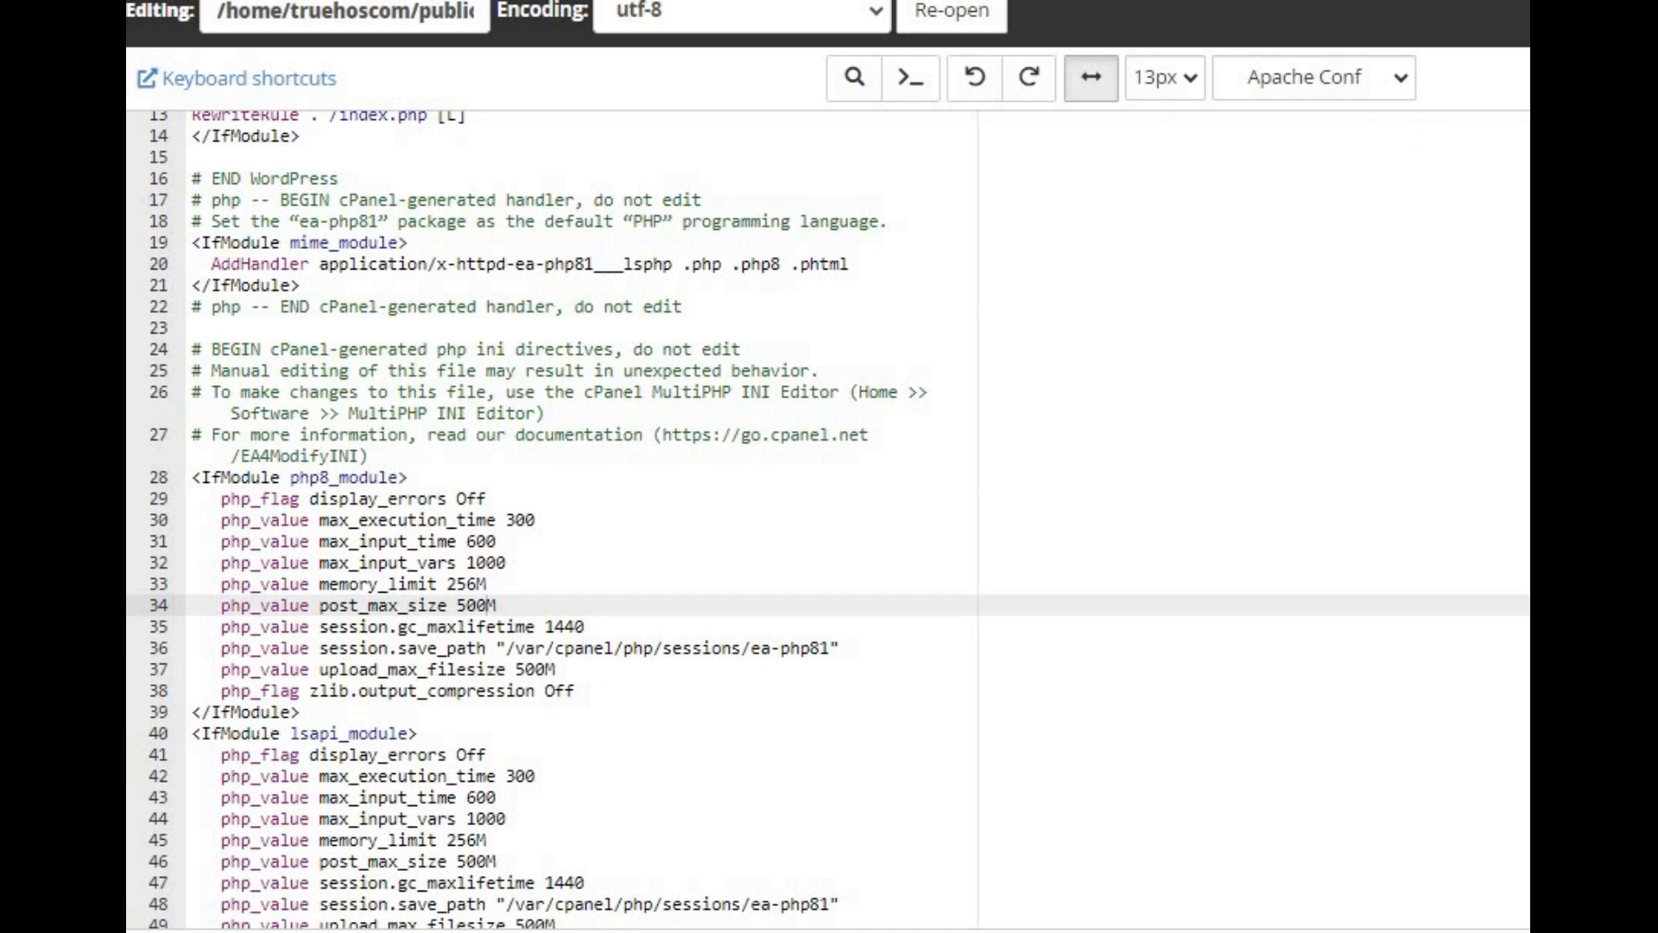
click(549, 669)
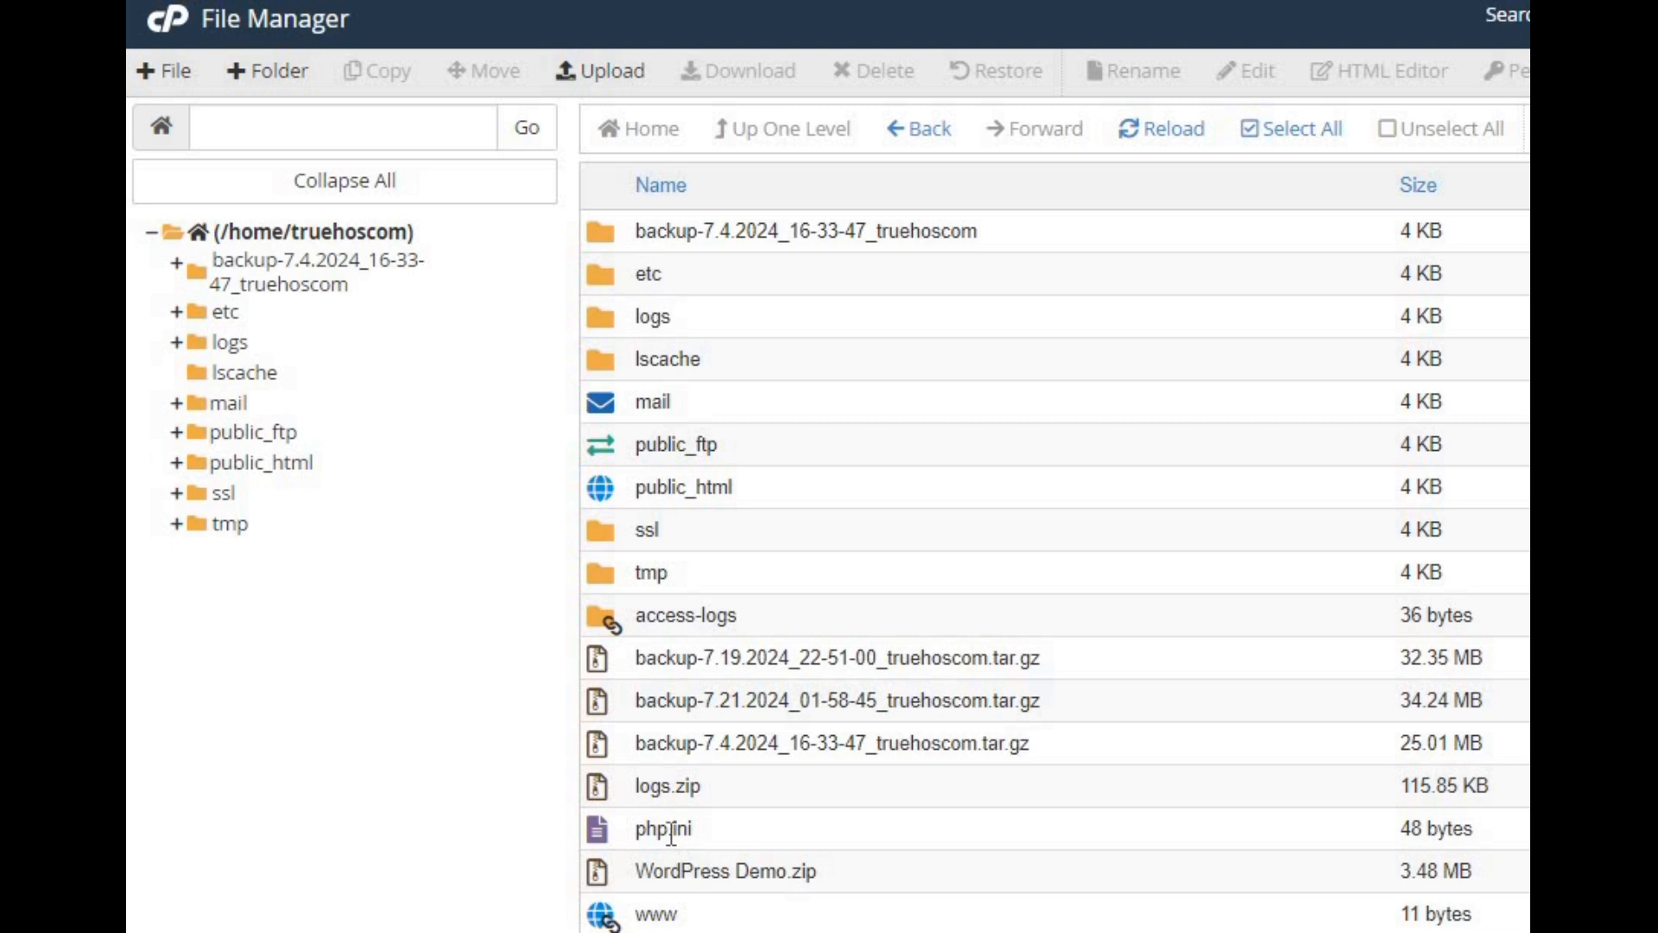
Step: Open the home directory's php.ini file in the code editor
right_click(661, 828)
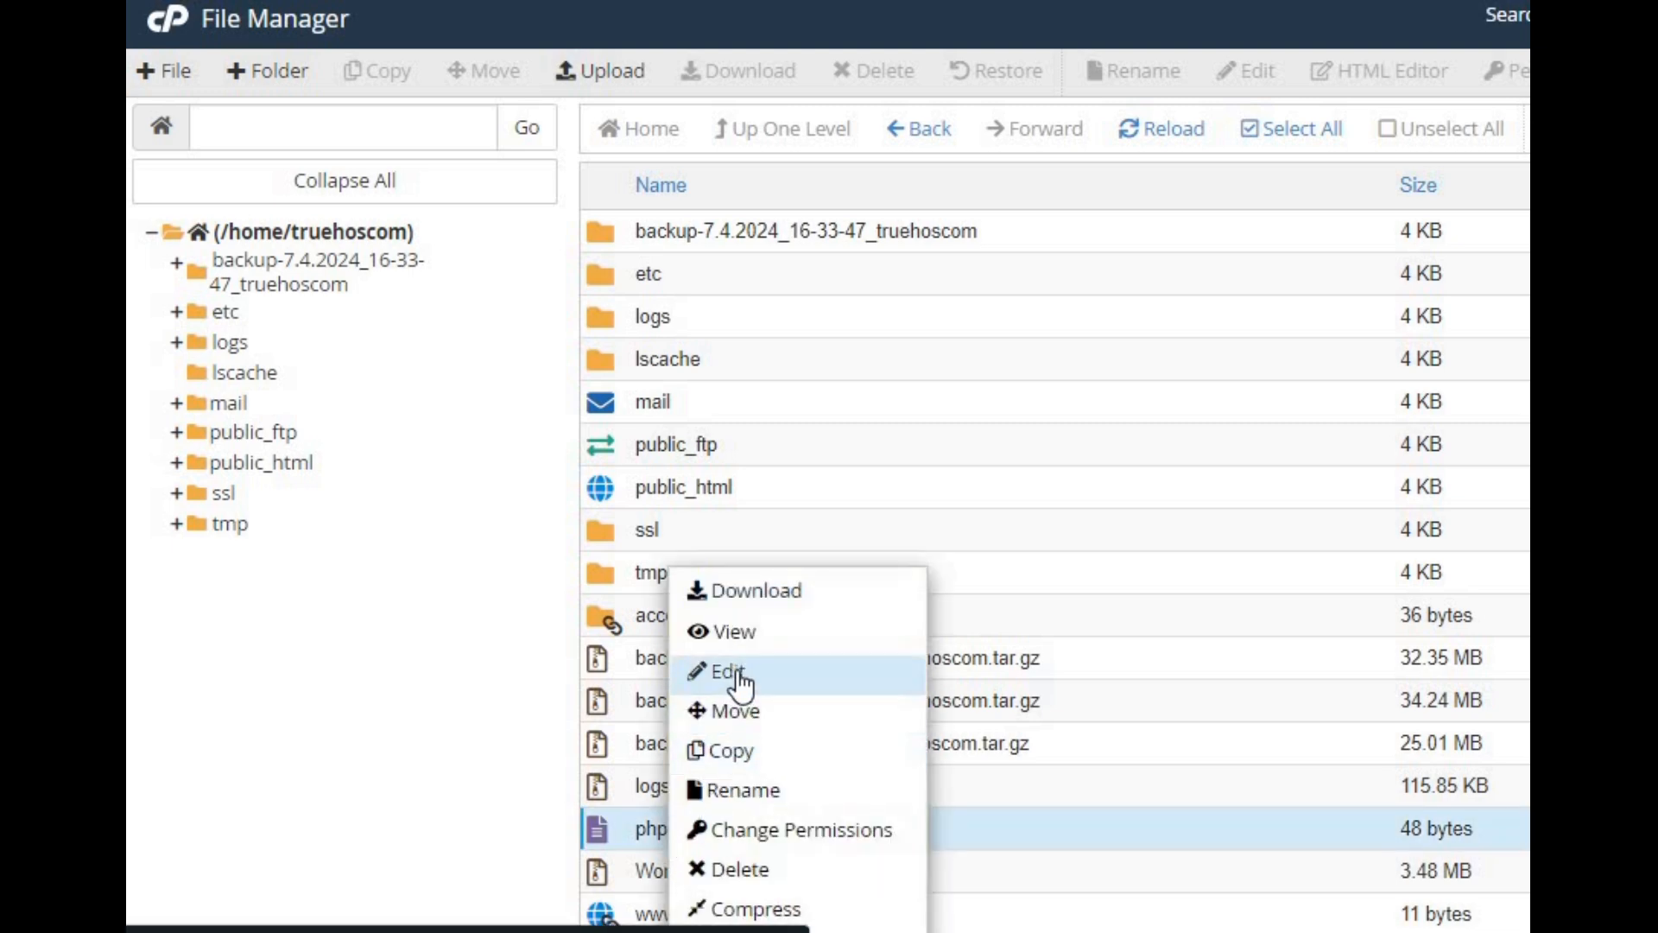
click(724, 672)
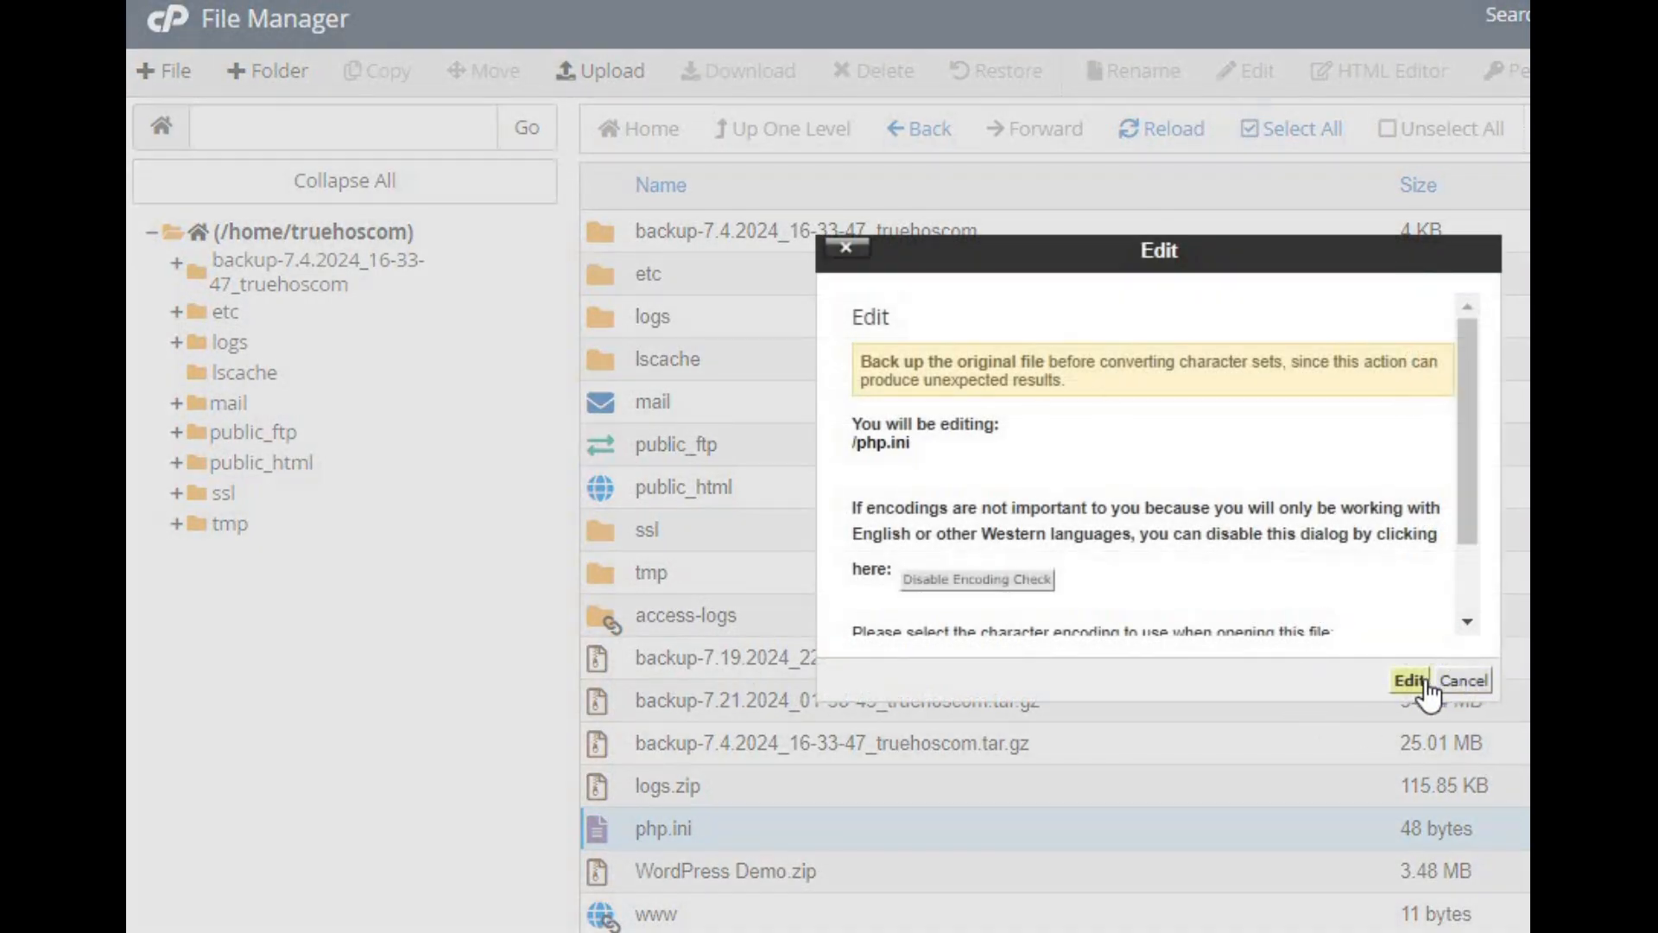
click(1410, 680)
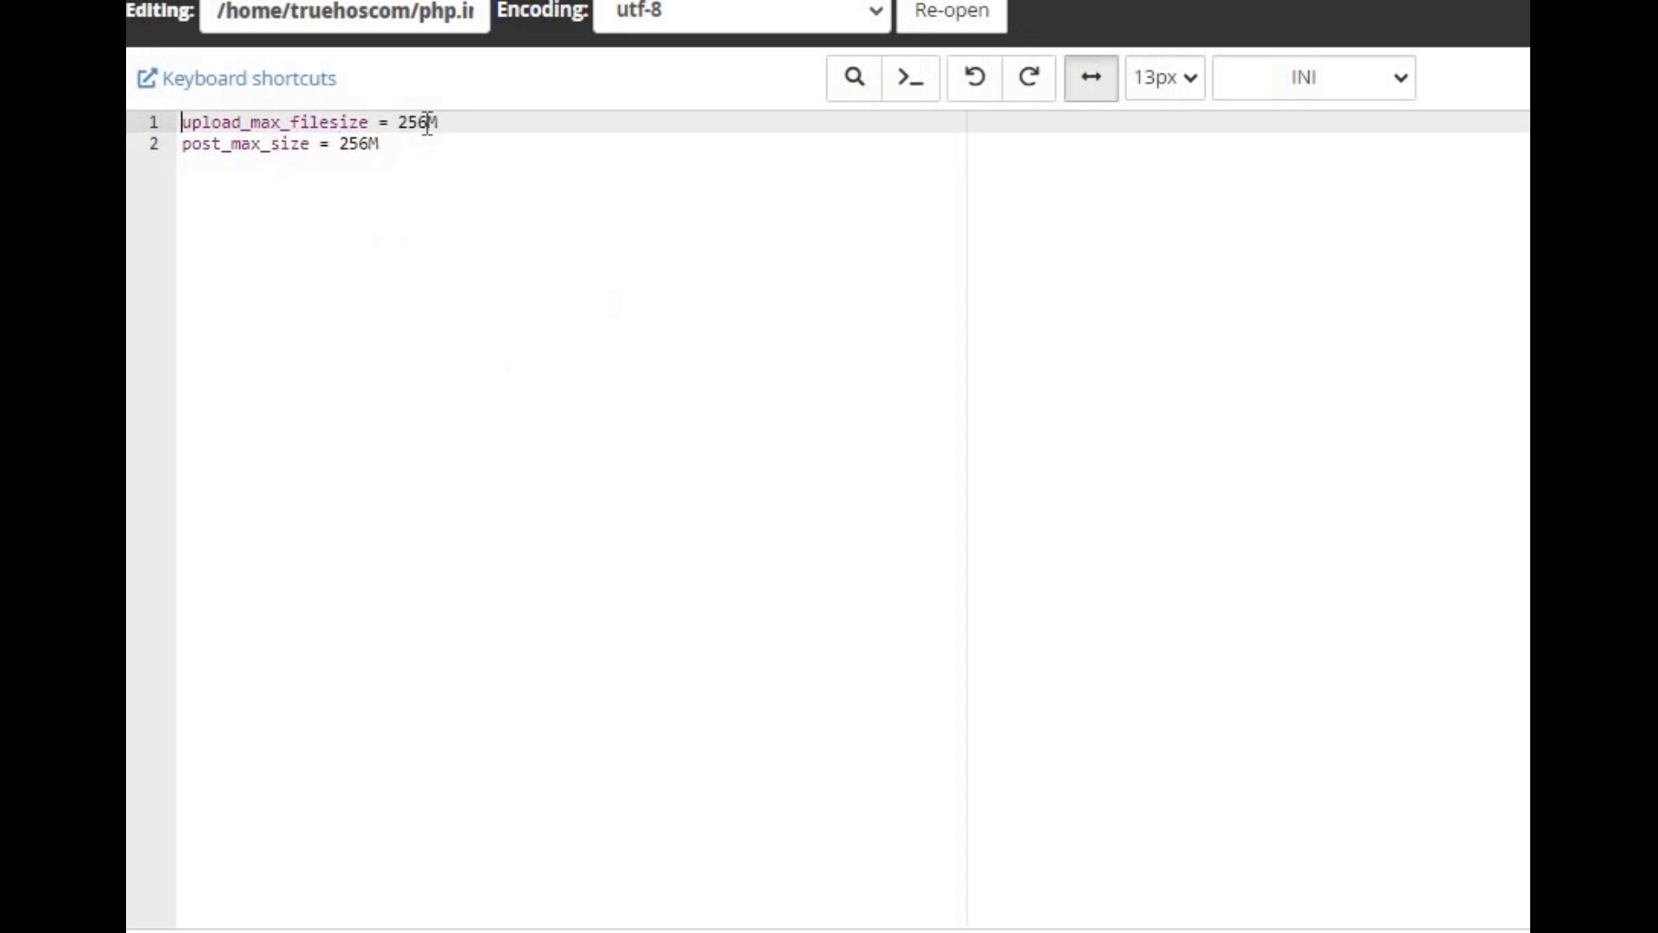
Step: Replace both 256 values with 500 for upload_max_filesize and post_max_size, then save php.ini
double_click(405, 123)
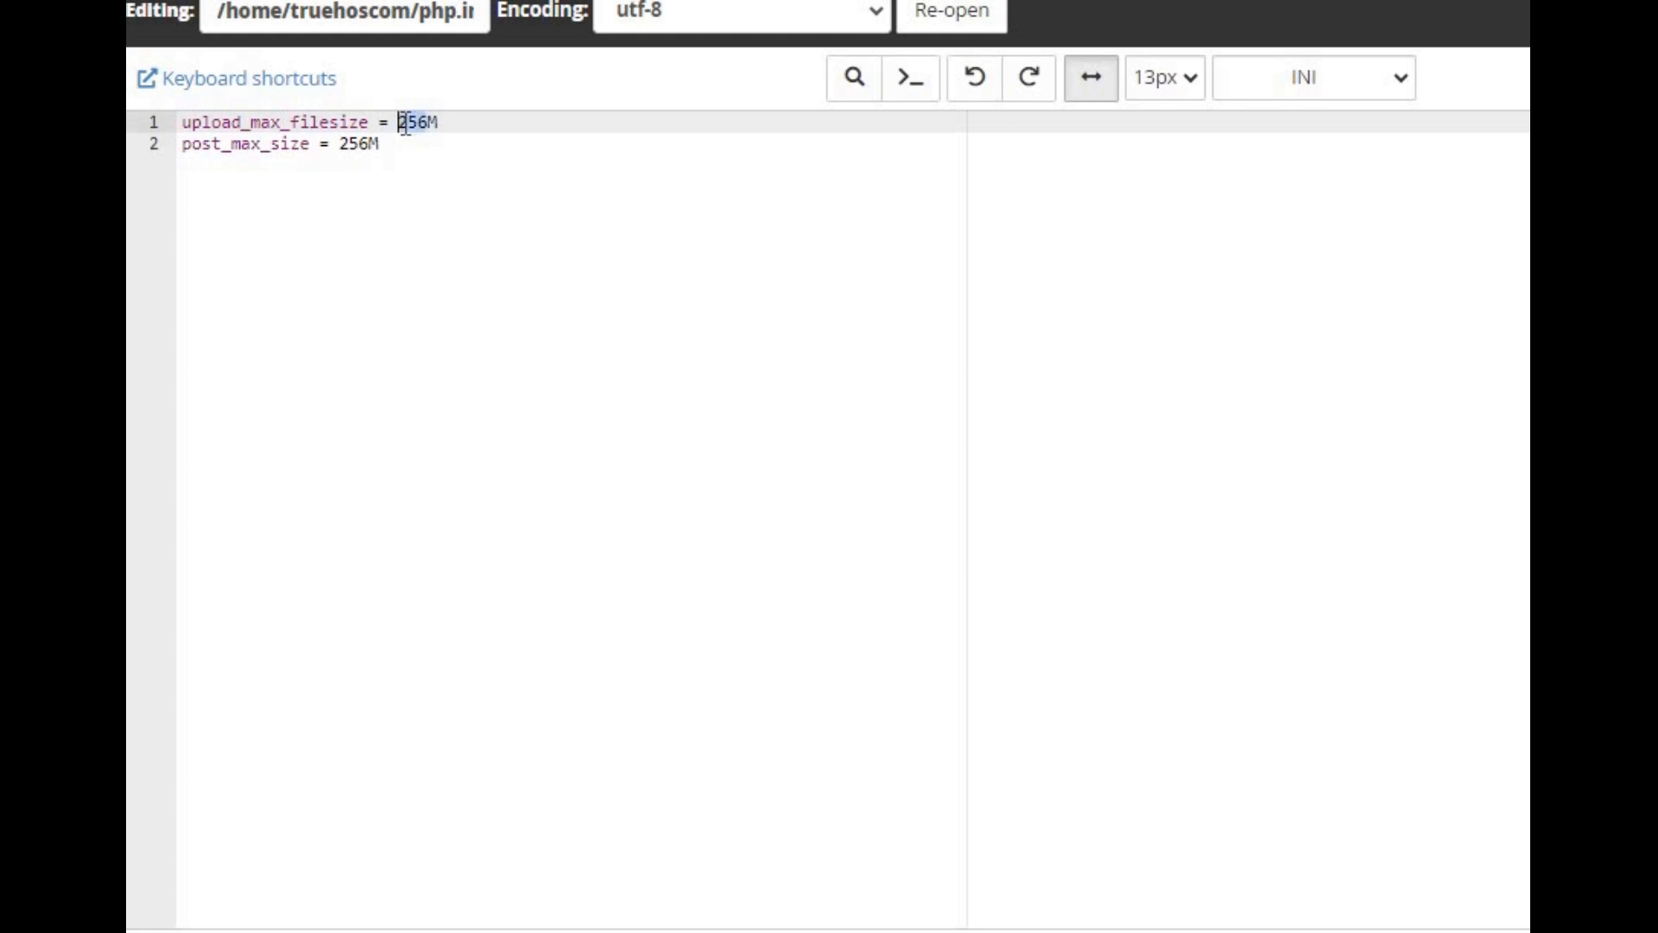
text(500)
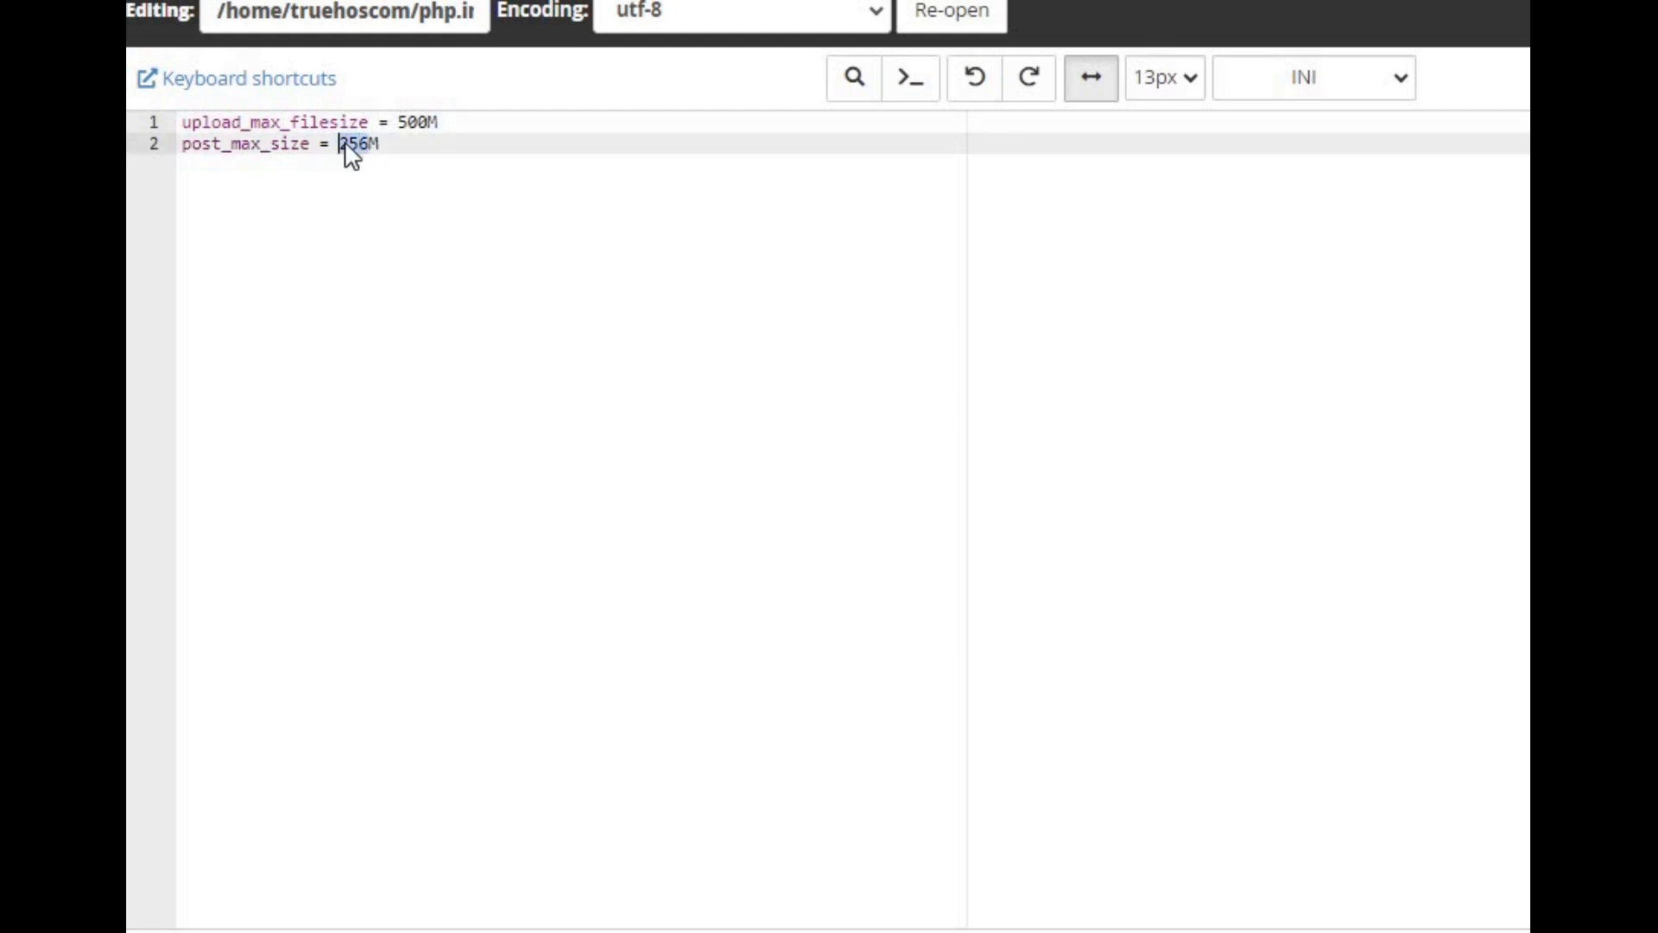
text(500)
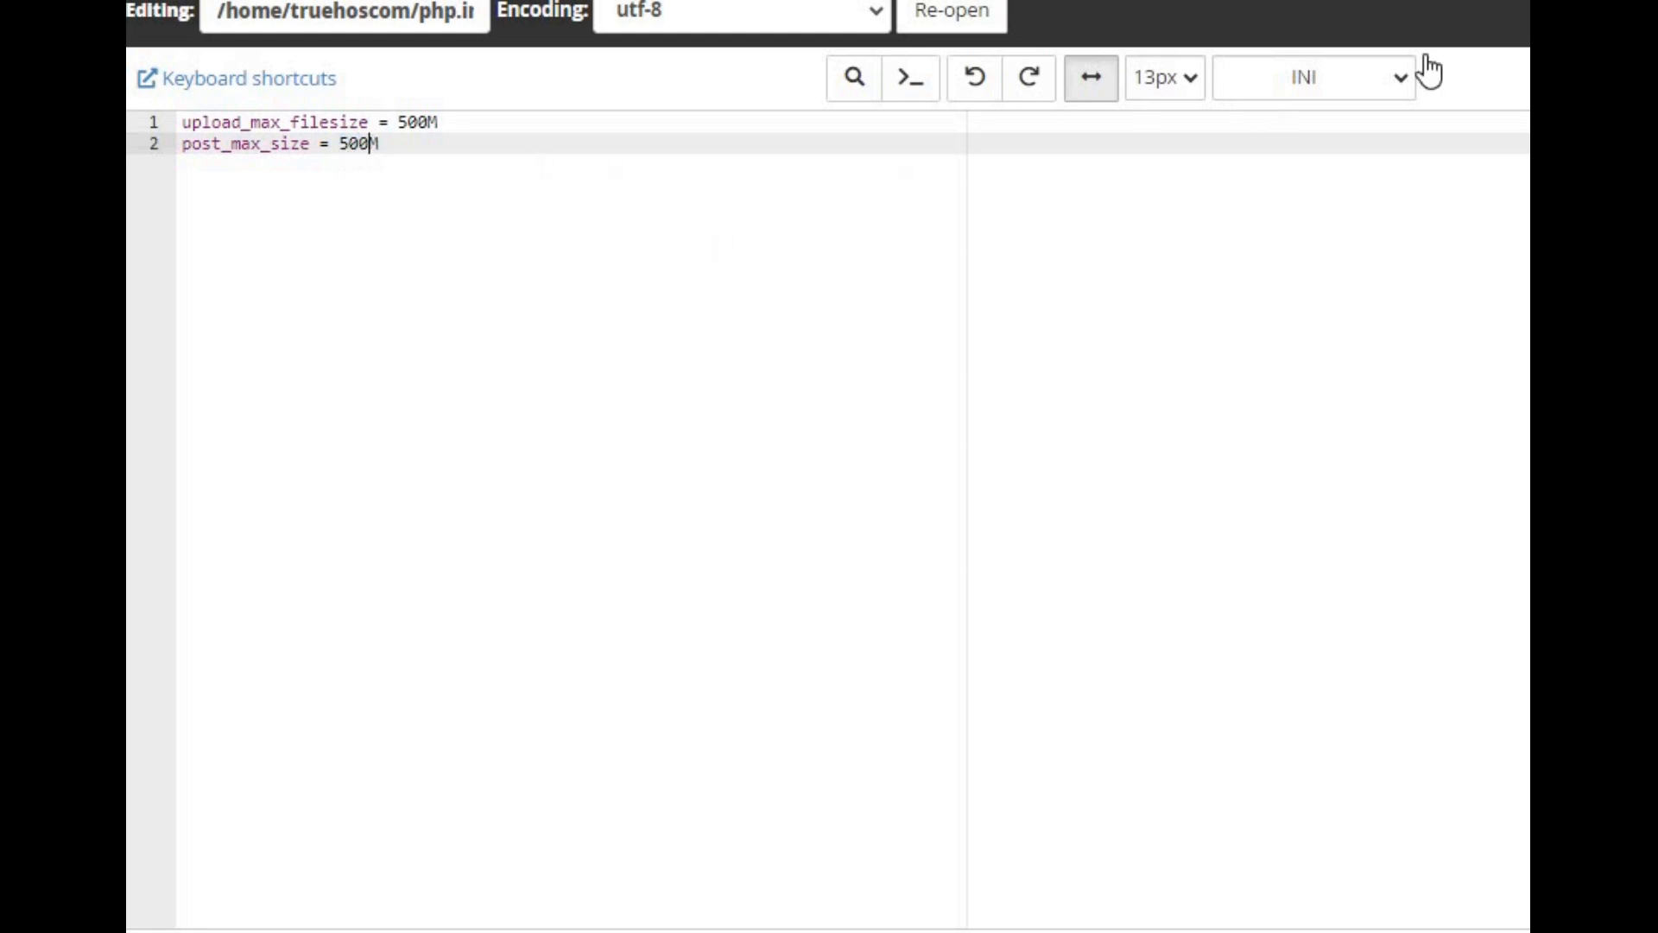
key(ctrl+s)
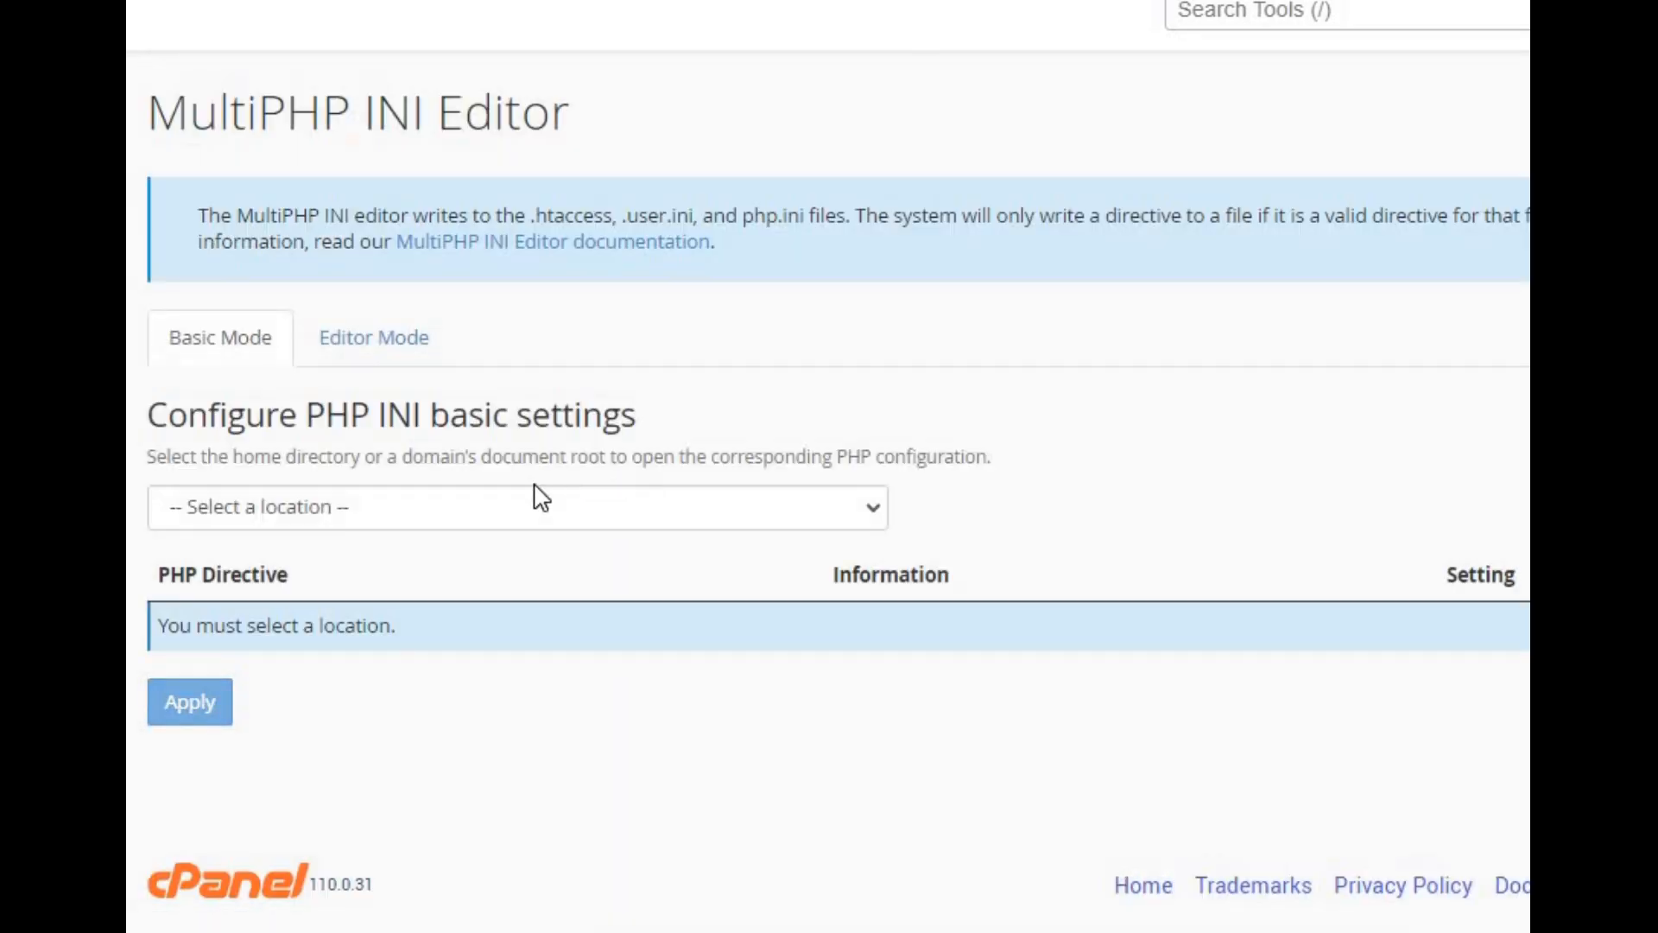
Step: Load truehost.buzz settings to verify both limits read 500M, then return to .htaccess in File Manager
click(515, 507)
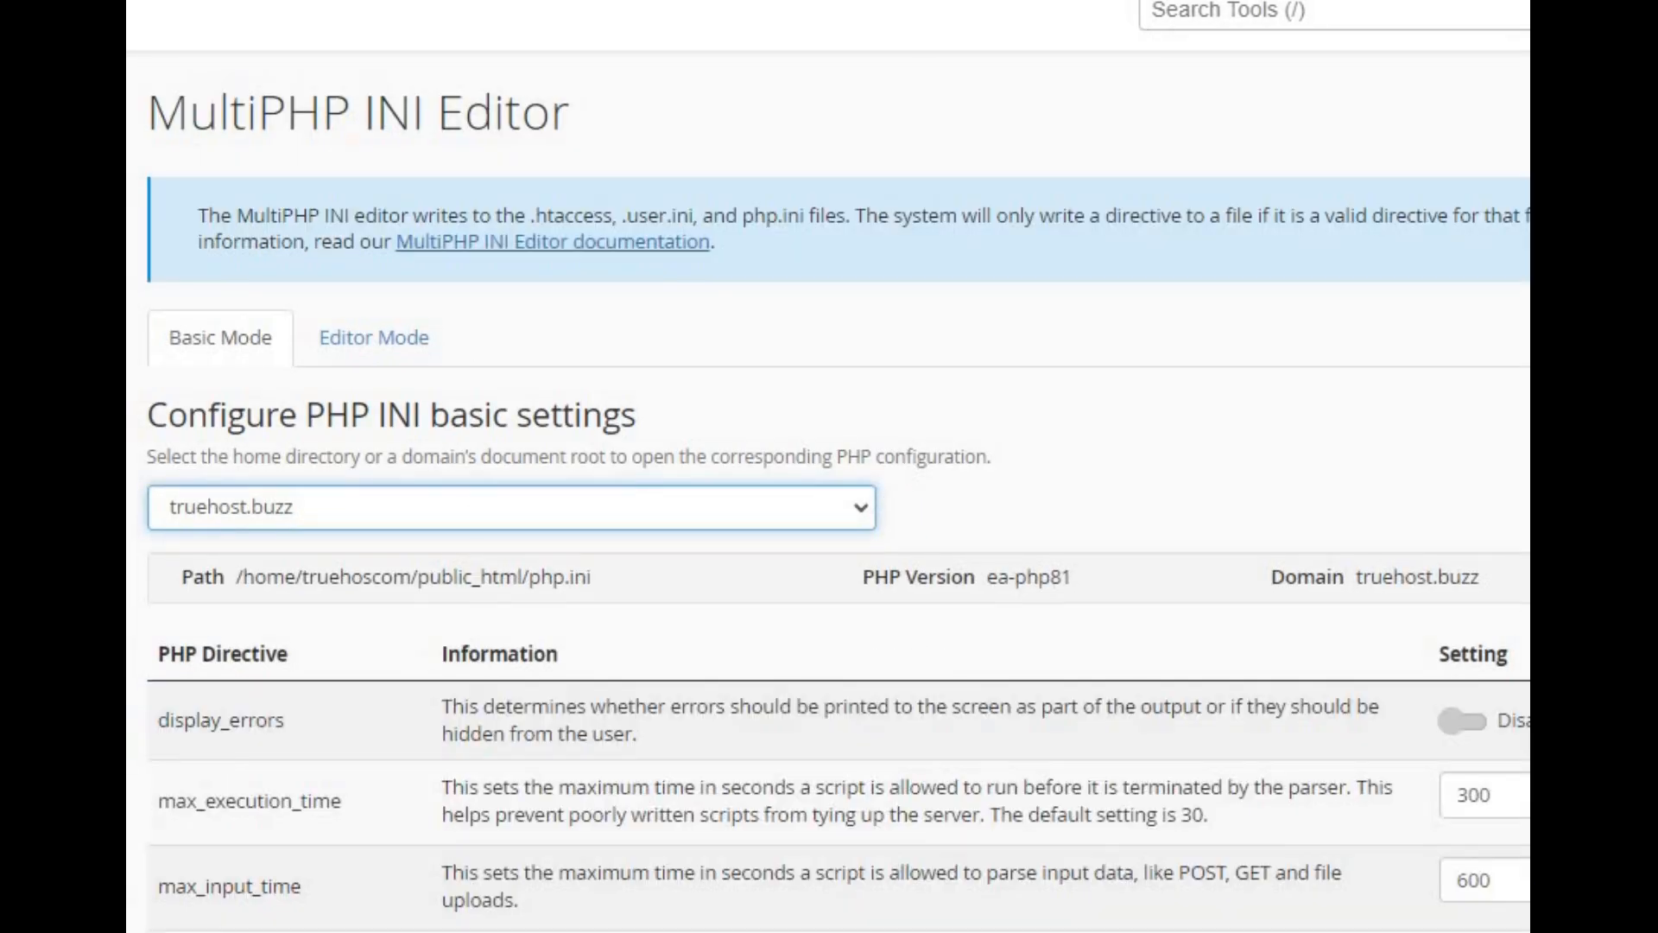
scroll(down, 3)
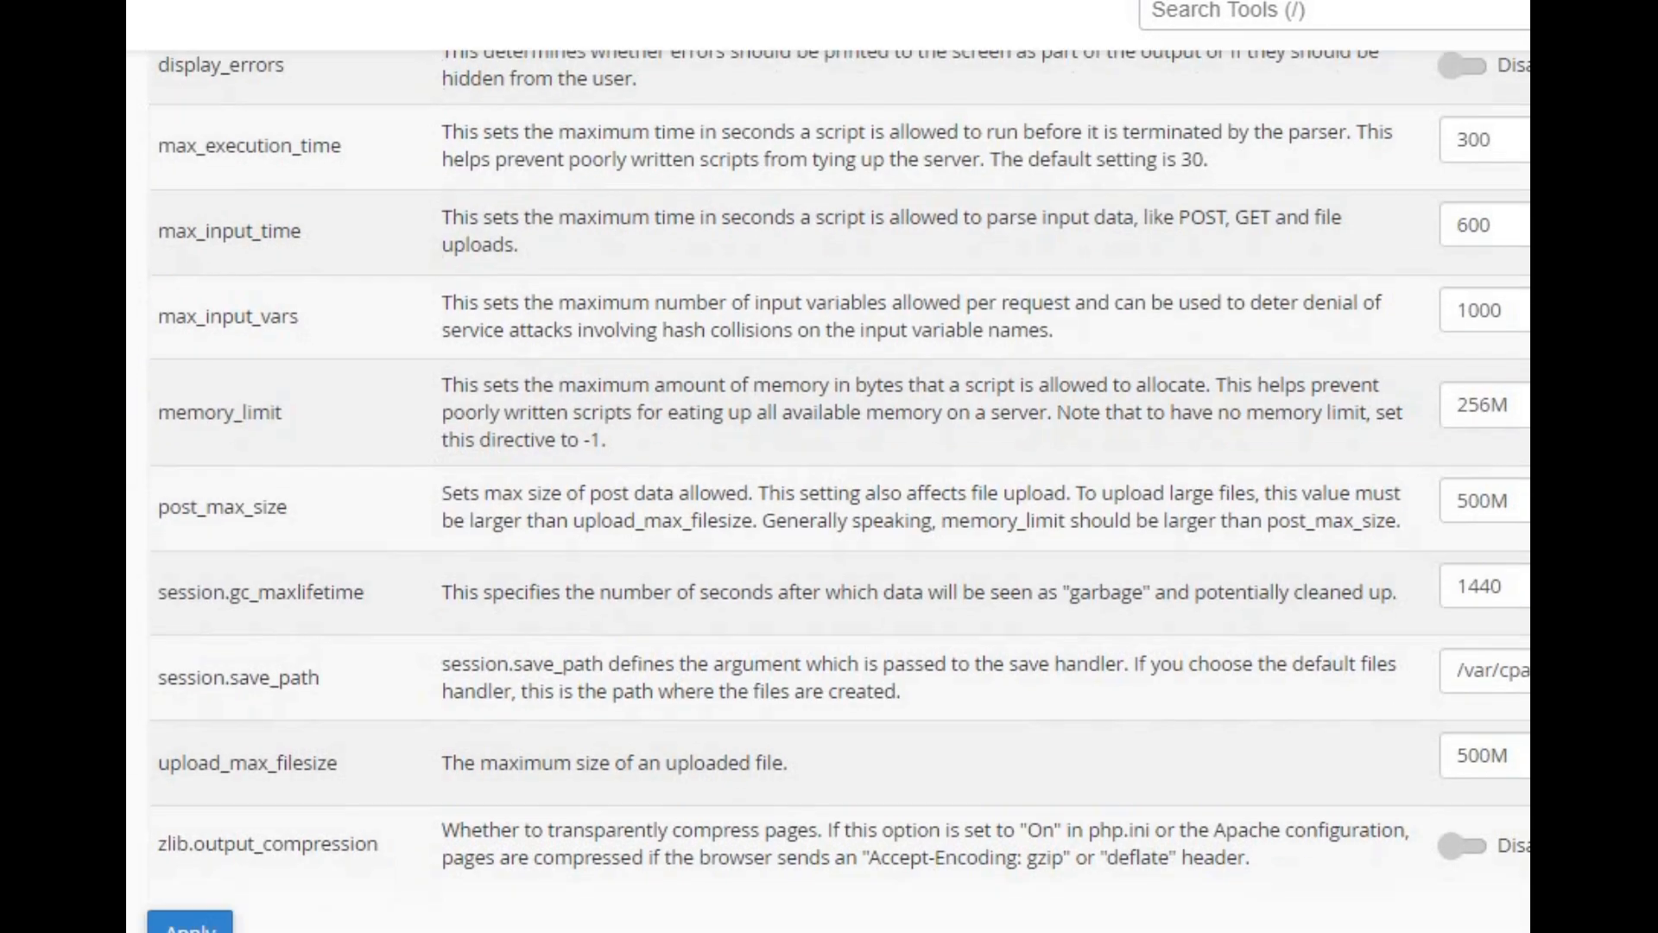
scroll(down, 3)
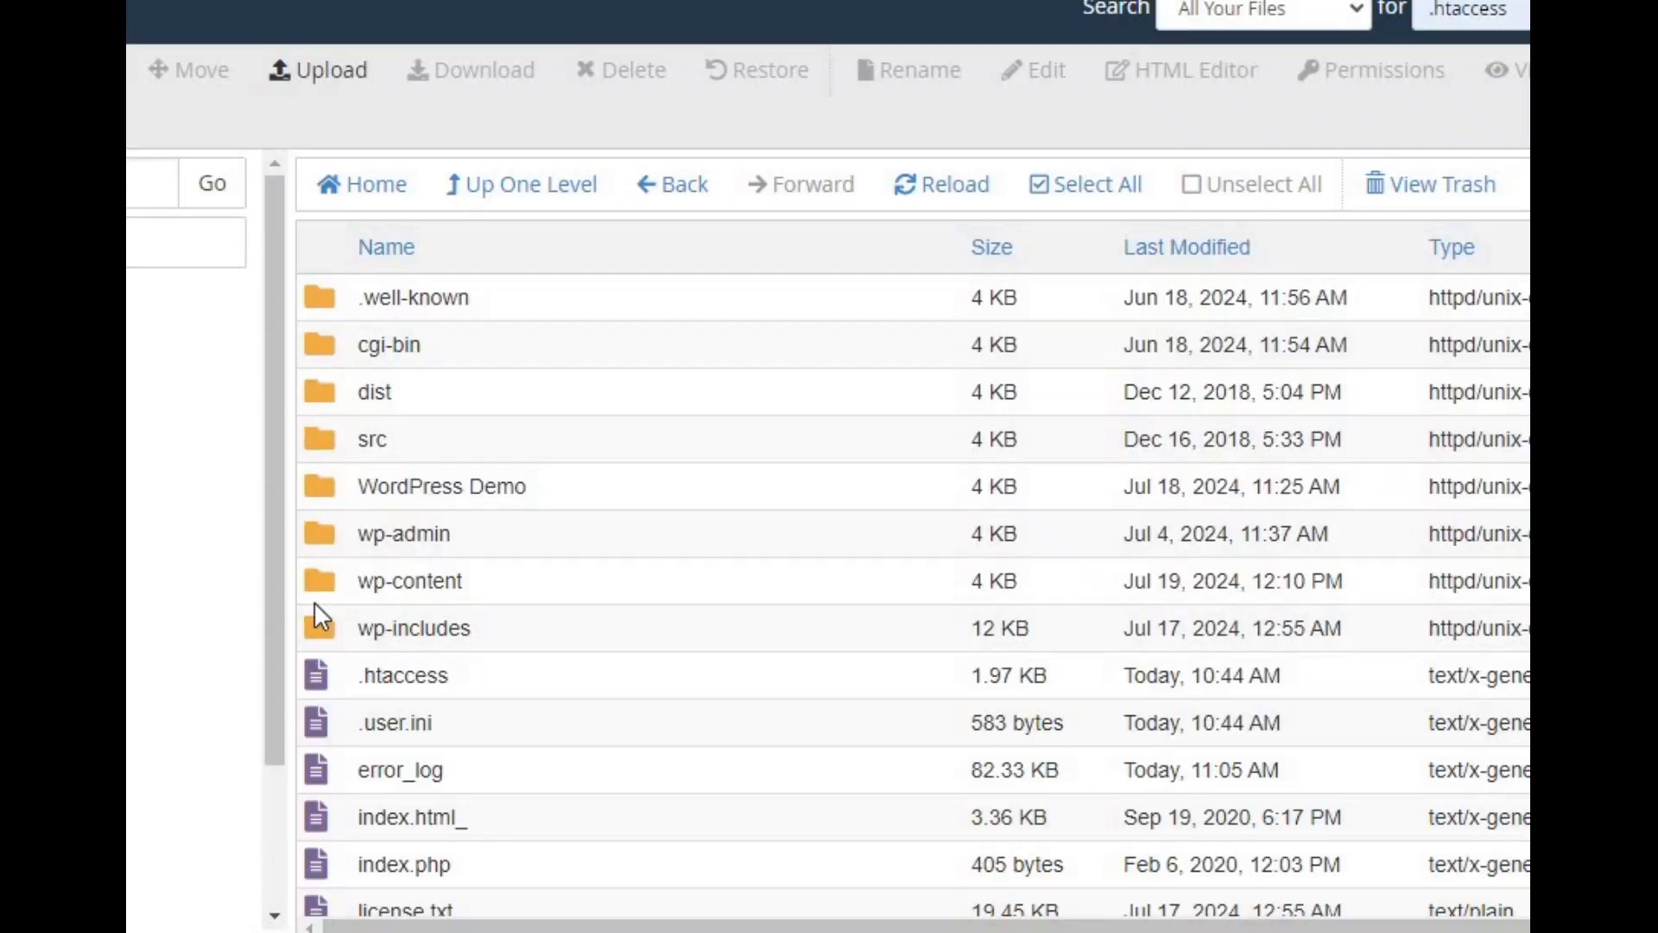
right_click(404, 675)
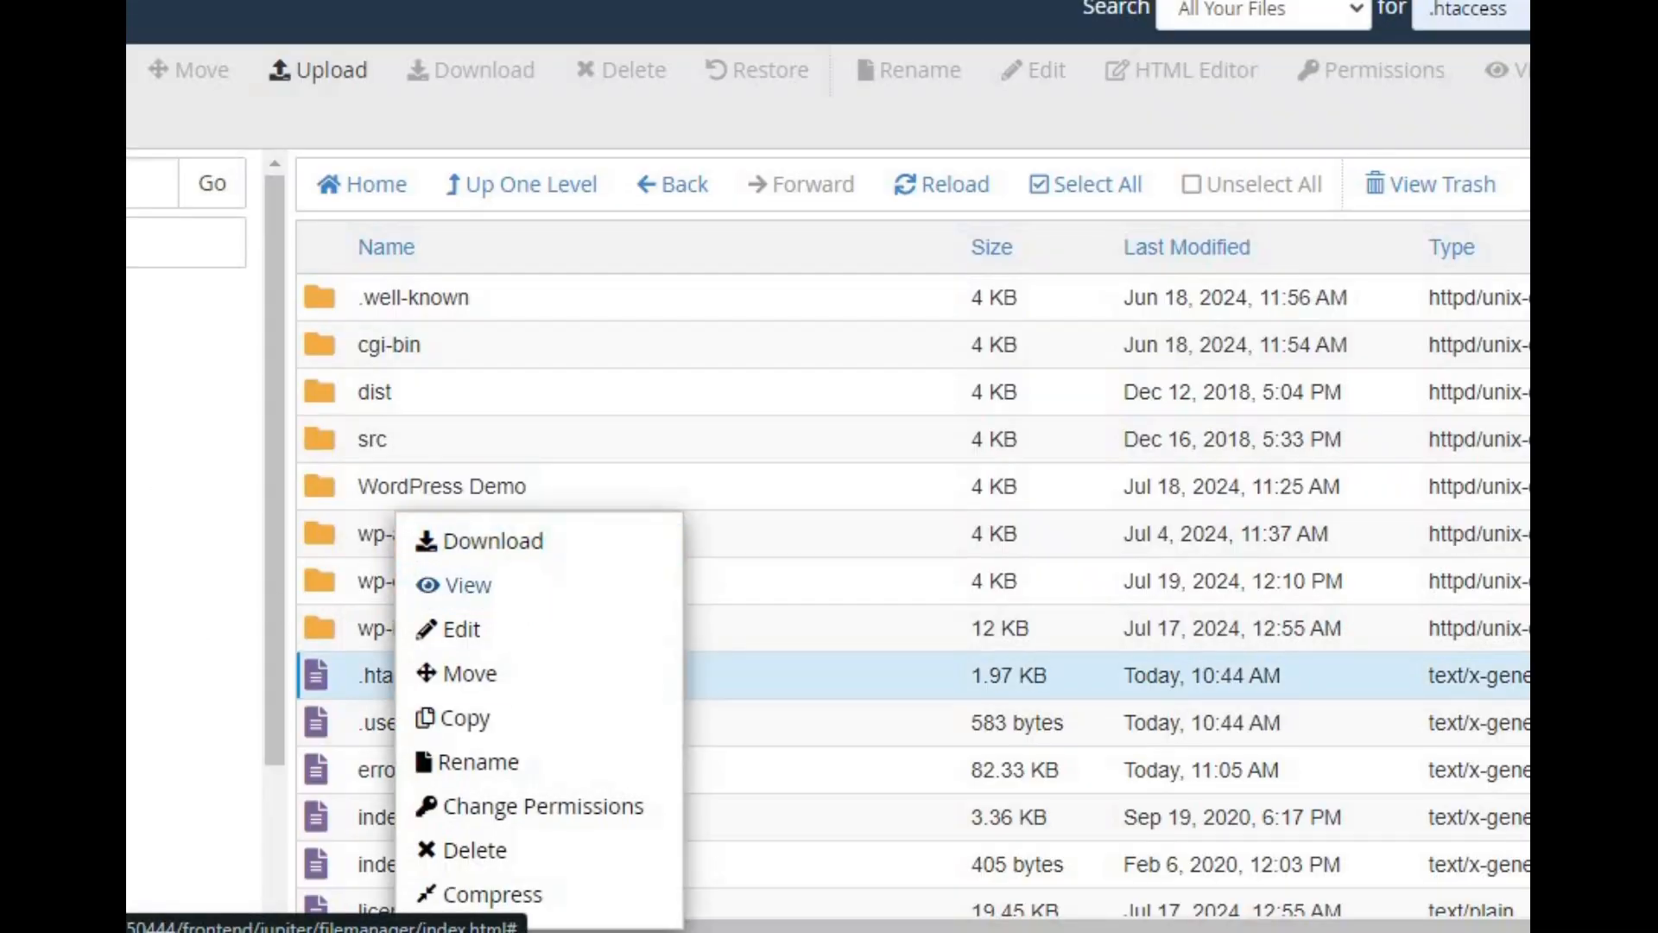